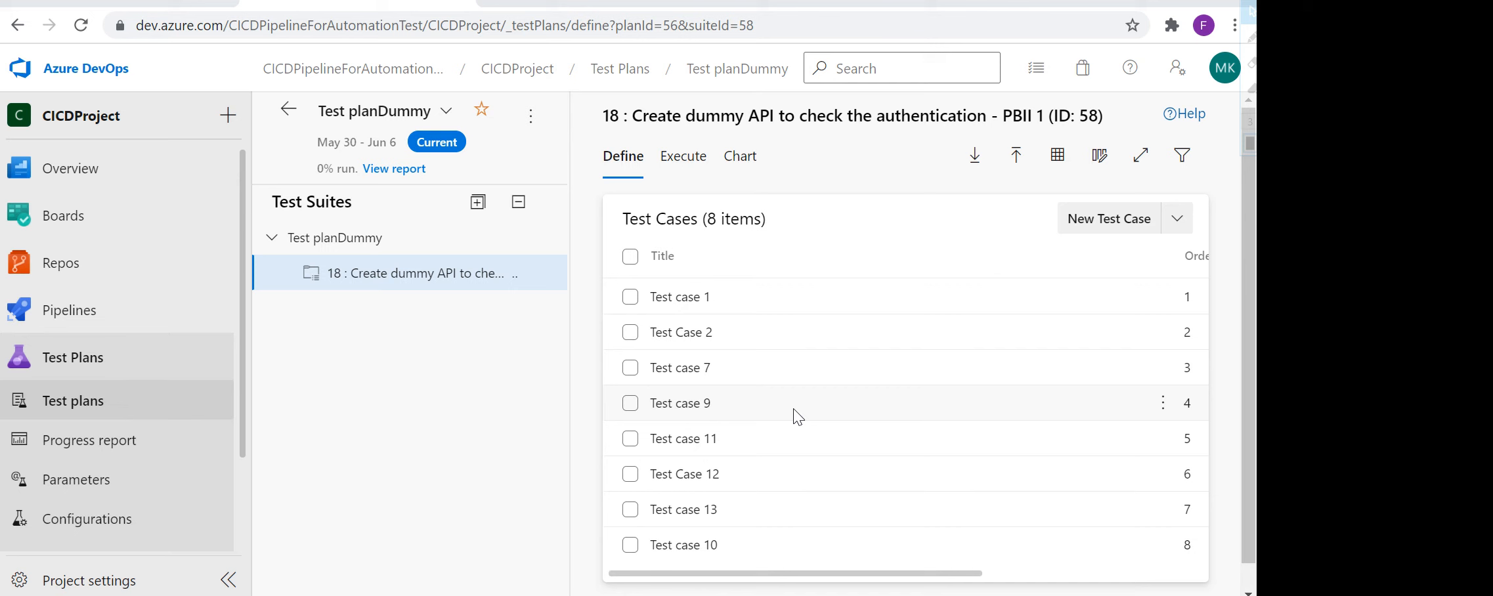
mouse_move(462, 189)
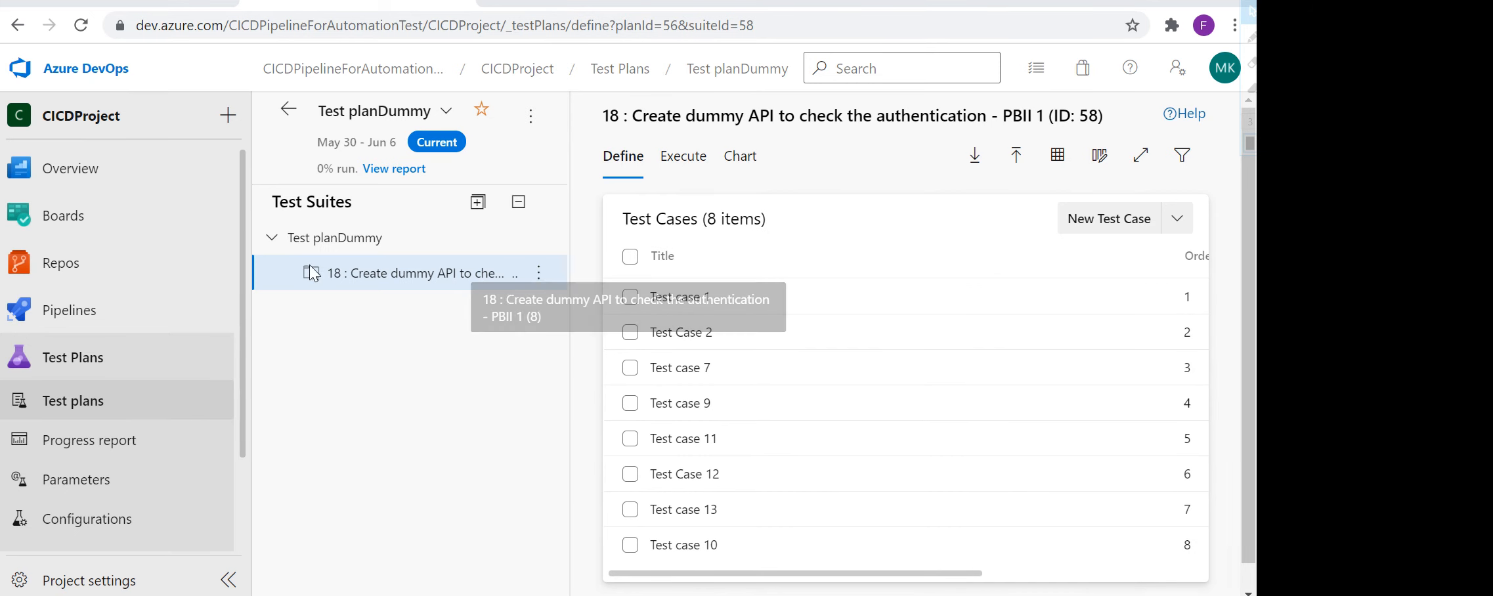
mouse_move(1109, 218)
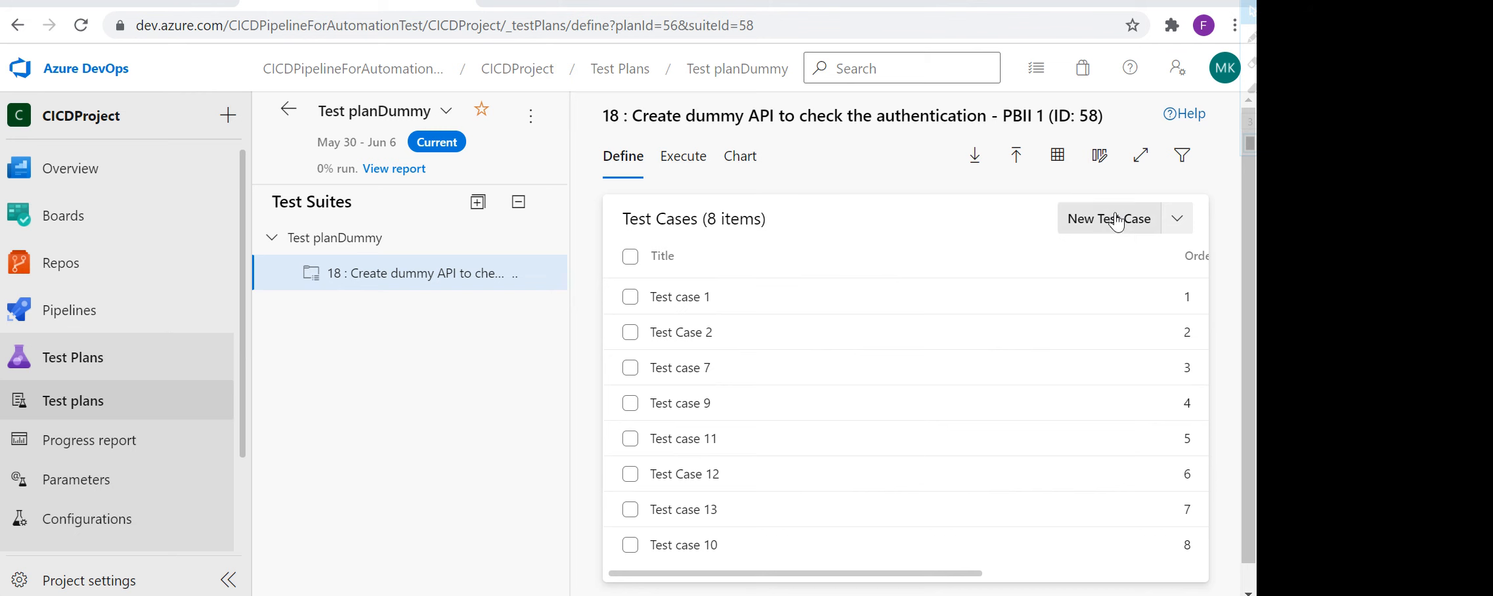
mouse_move(1013, 154)
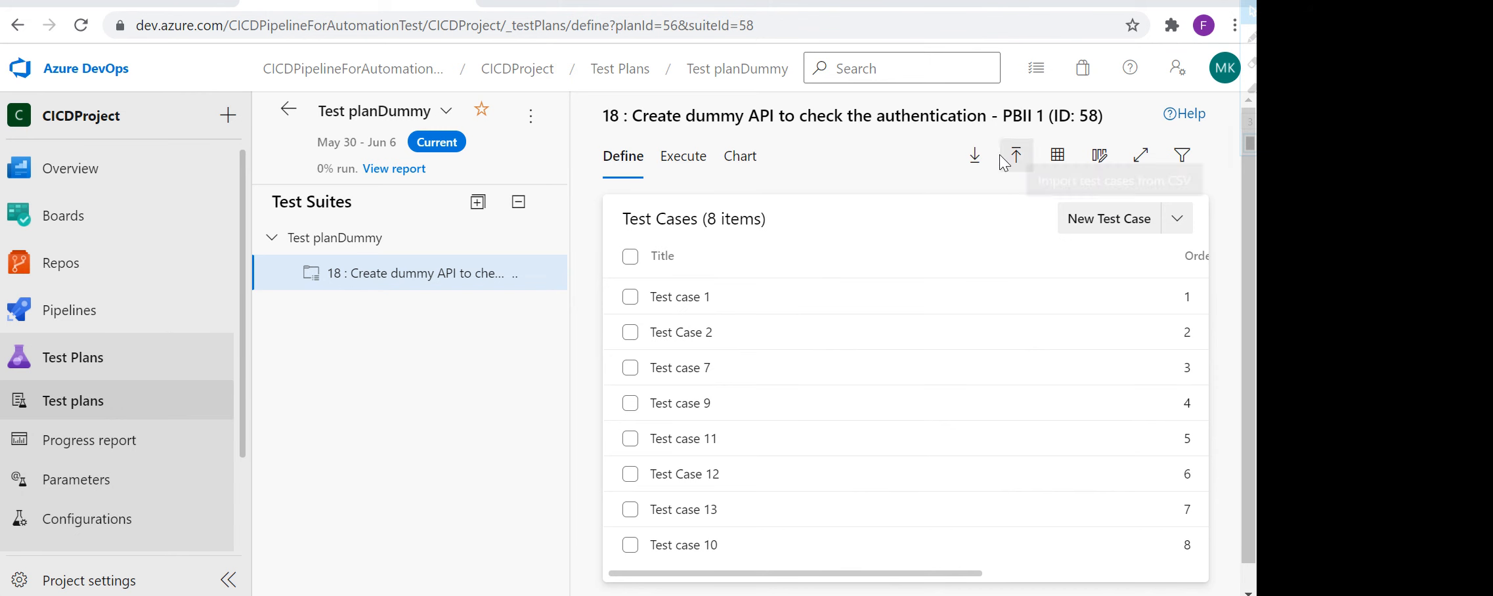
mouse_move(1015, 153)
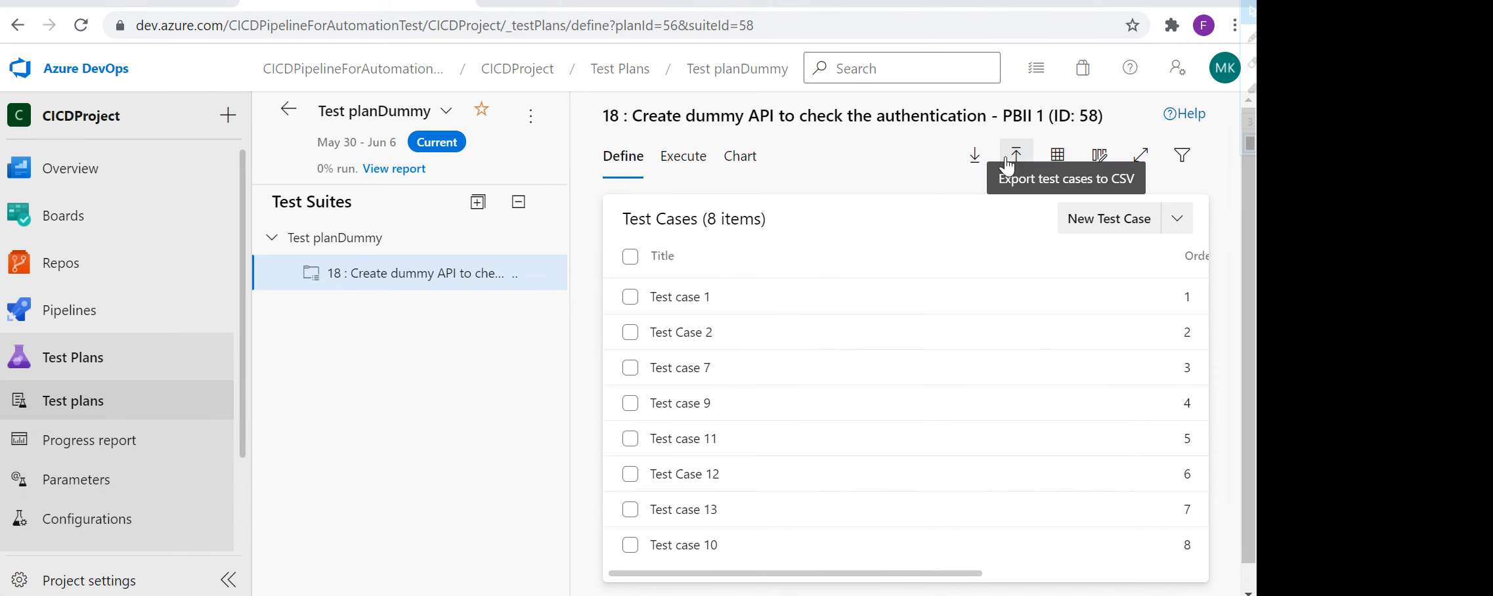
mouse_move(1017, 154)
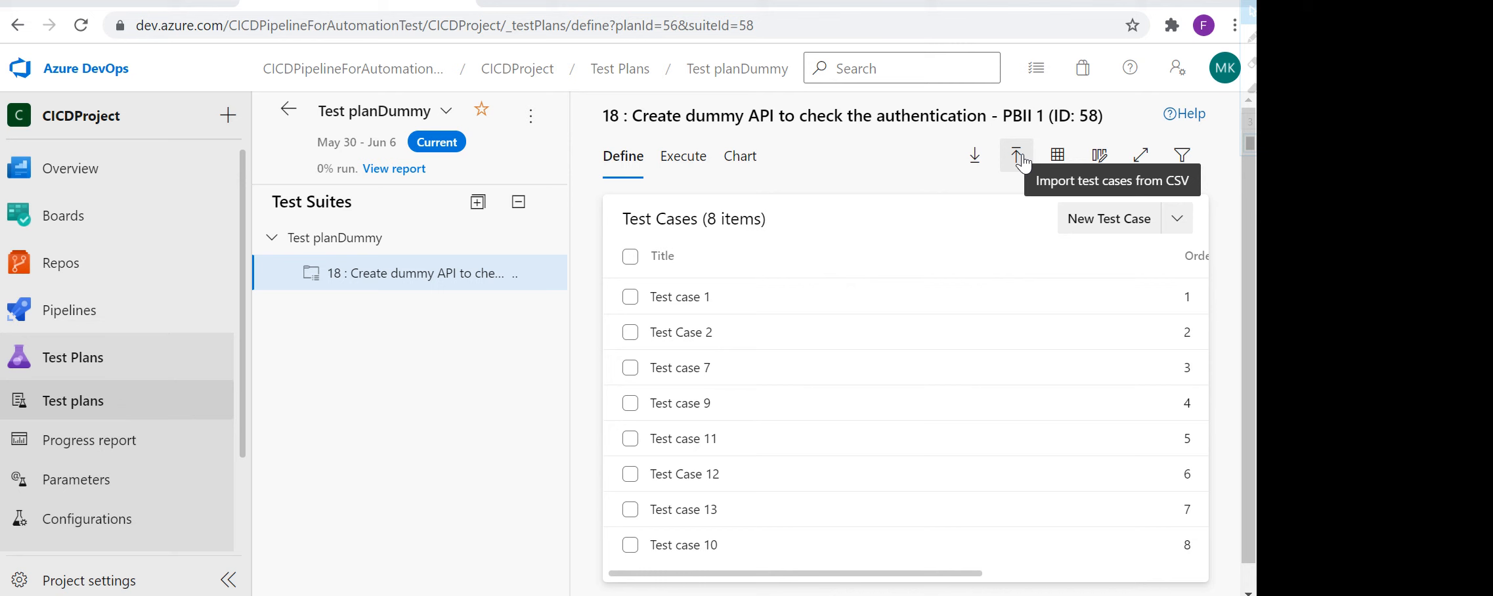
mouse_move(809, 463)
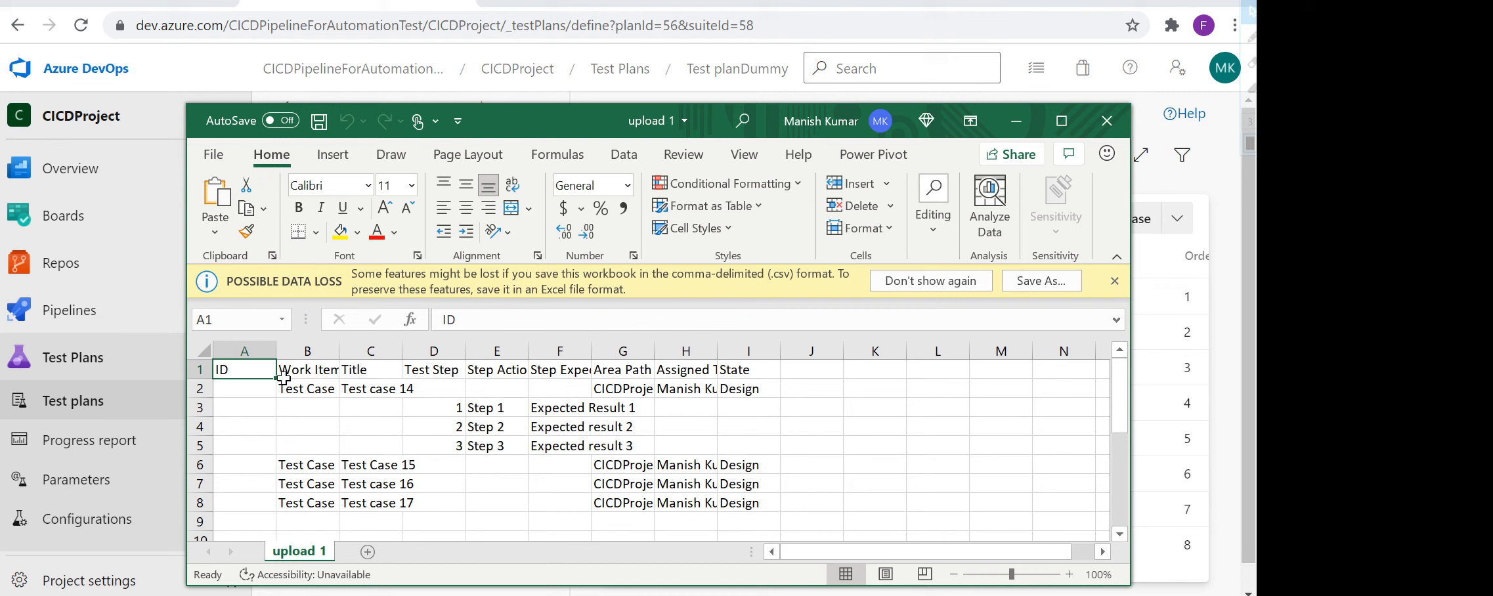
- Review the upload 1 workbook's test case rows, titles, steps and empty ID cells in Excel
drag(244, 369, 748, 503)
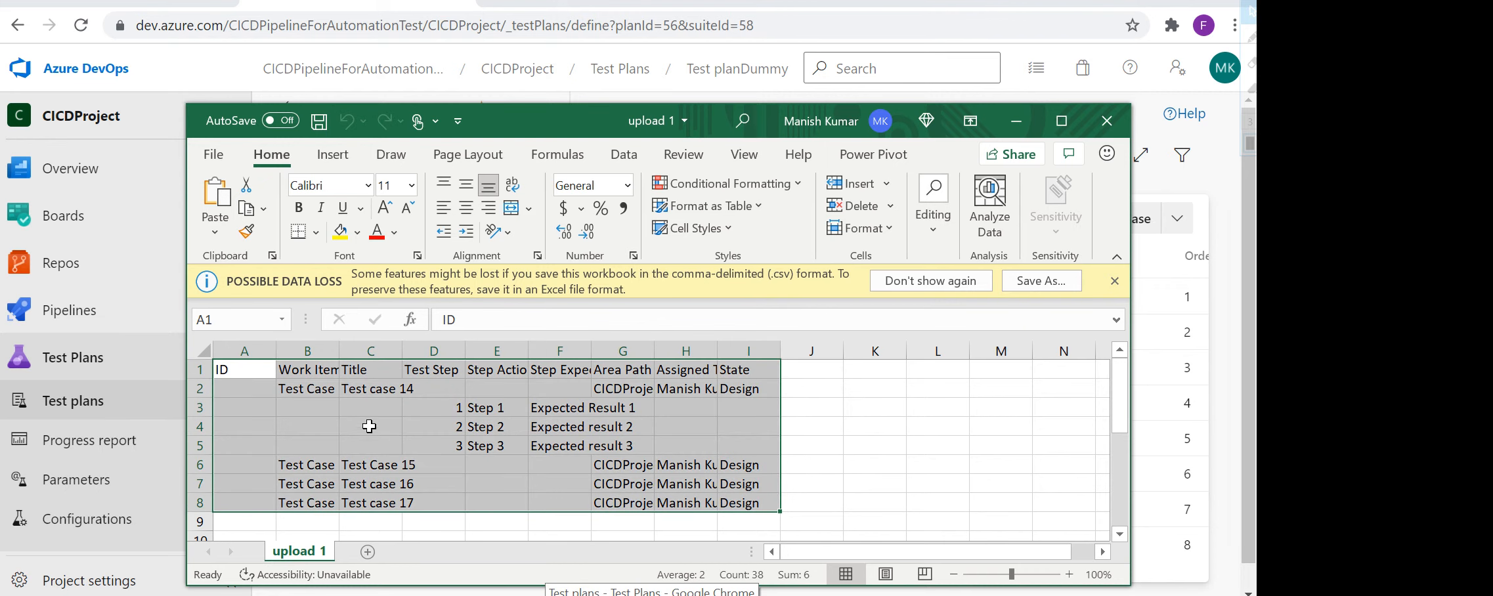
click(369, 387)
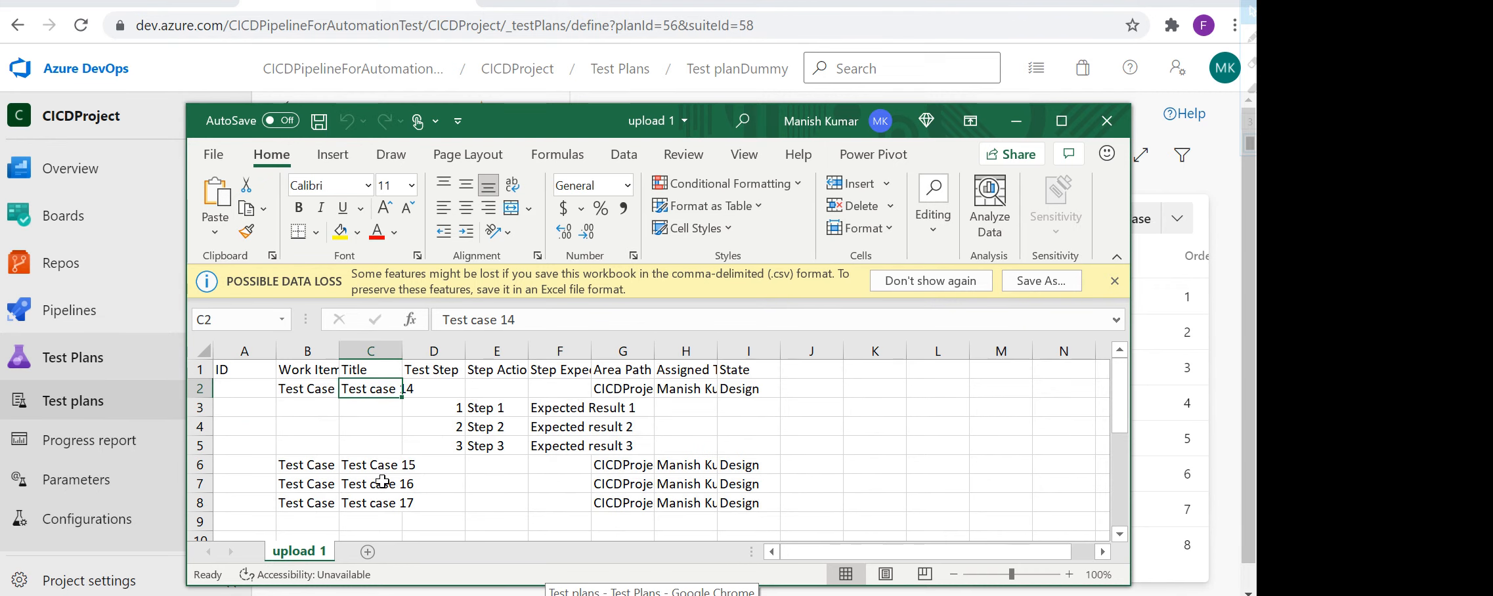
click(370, 501)
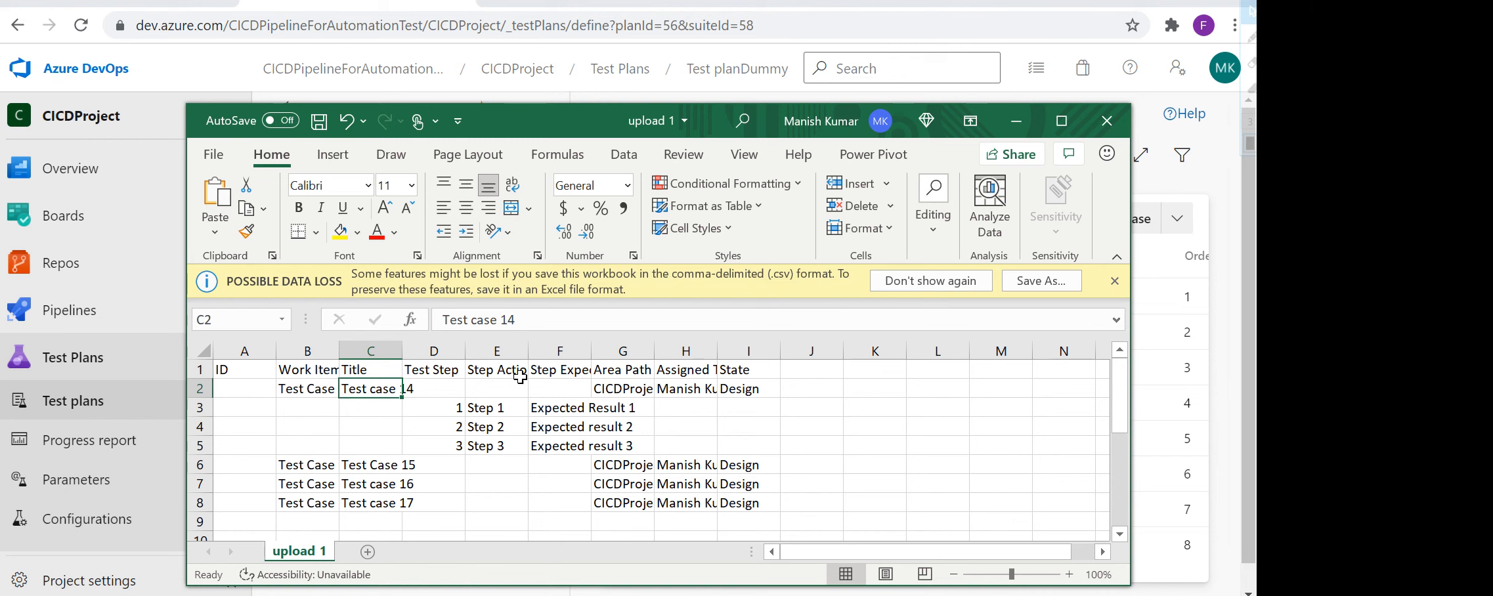
drag(496, 407, 559, 426)
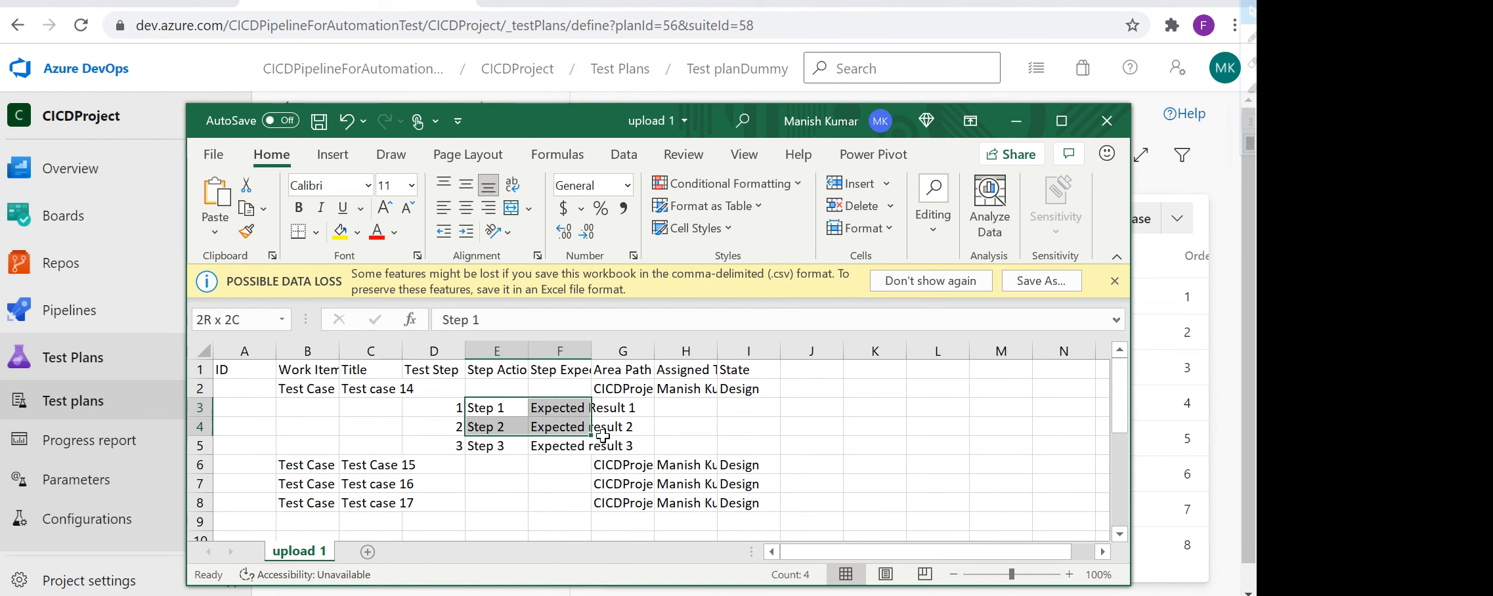
click(370, 389)
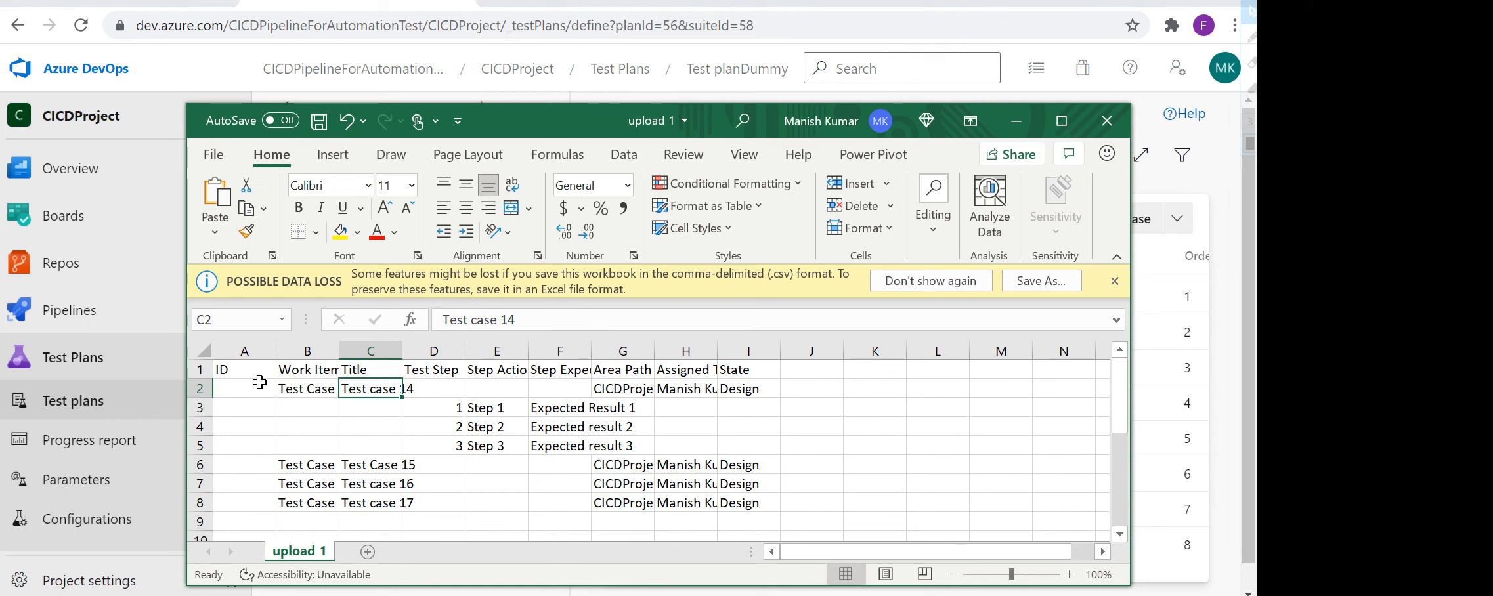
drag(244, 388, 244, 509)
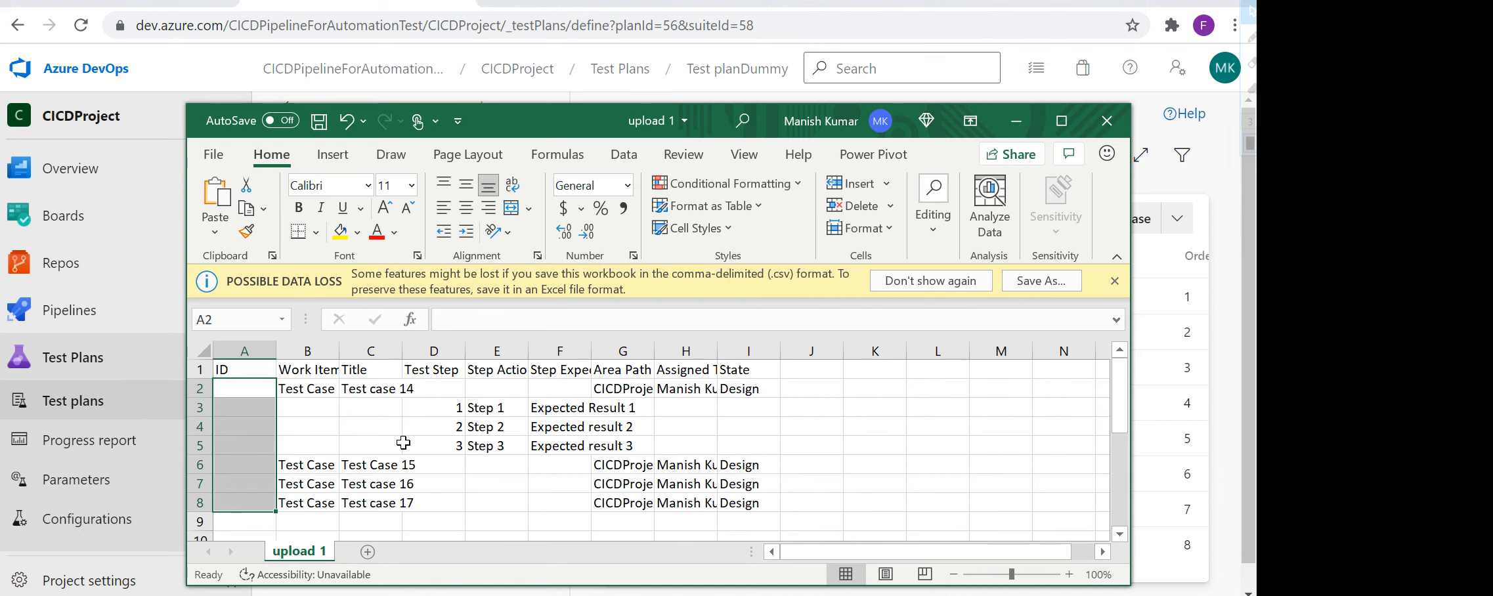
mouse_move(598, 379)
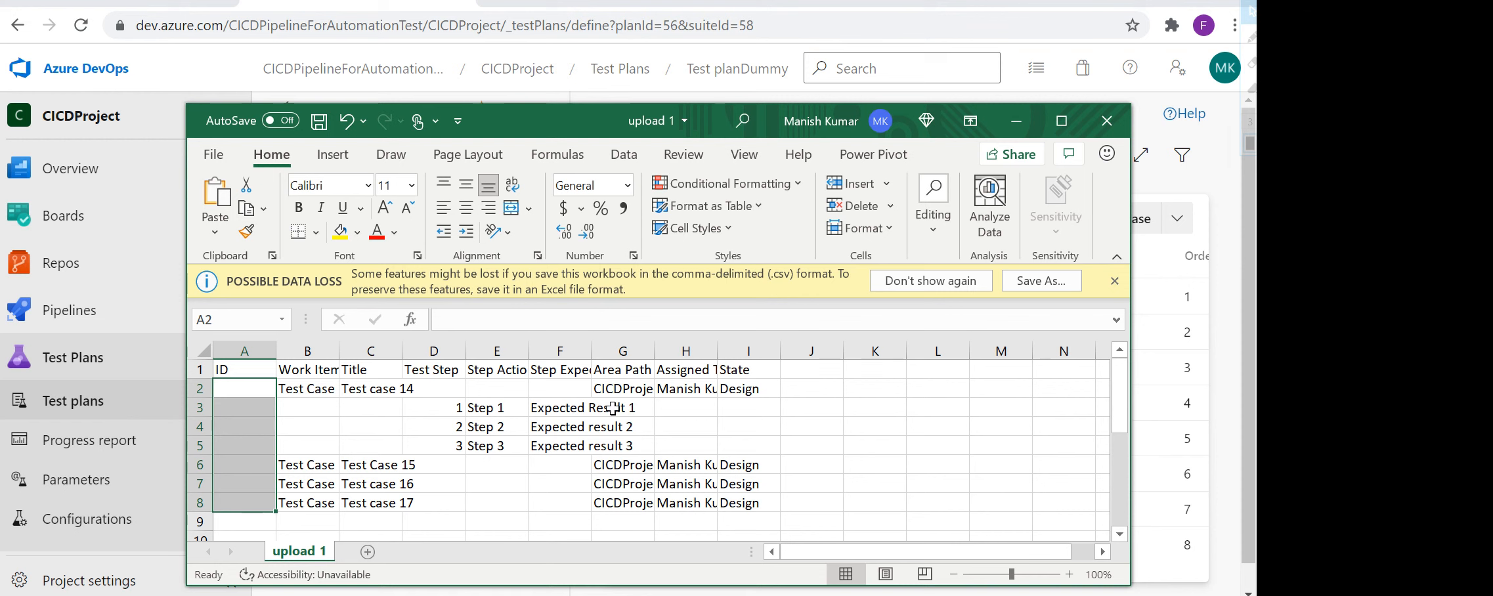
mouse_move(913, 306)
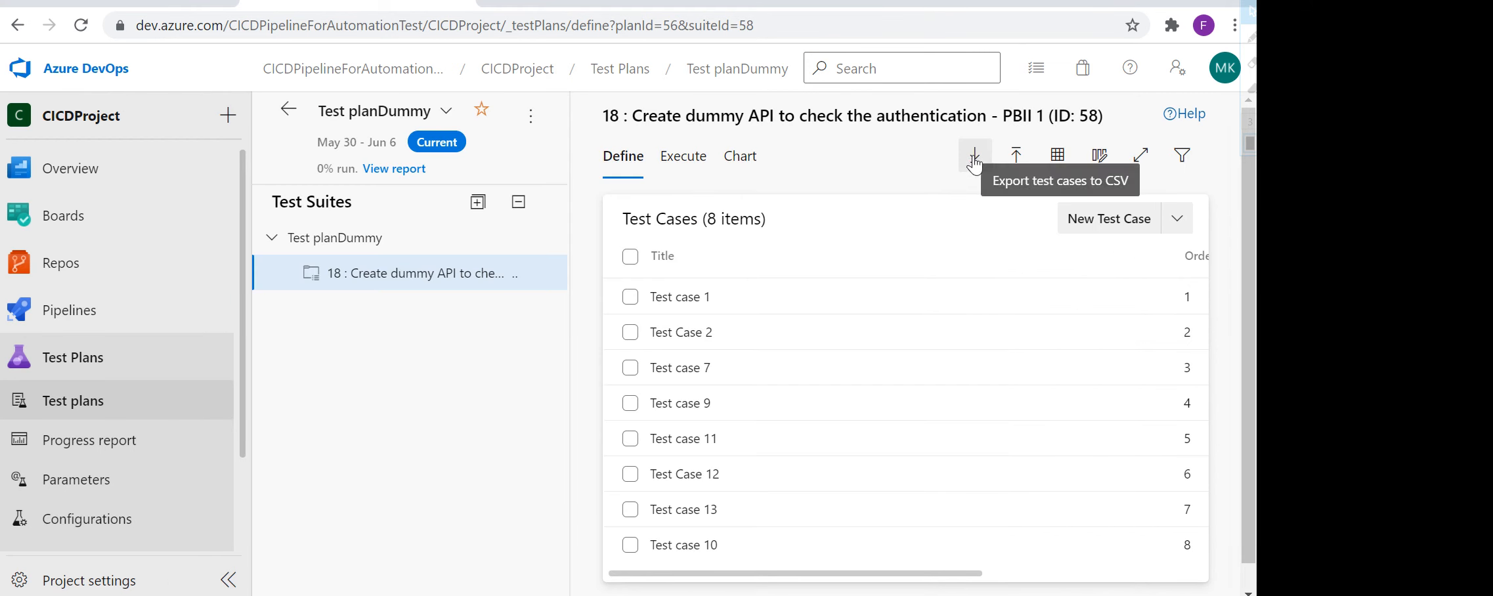
- Import upload 1.csv into the suite, confirming creation of the four test cases 14–17
click(1015, 153)
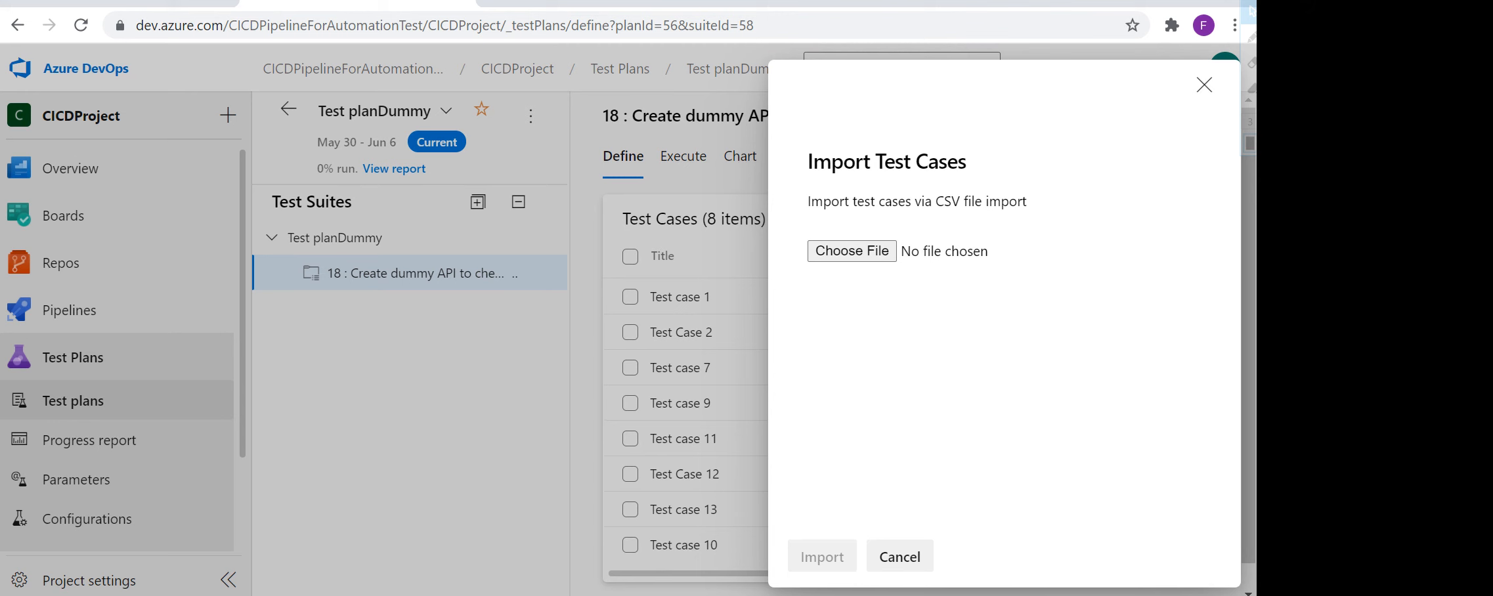
click(850, 251)
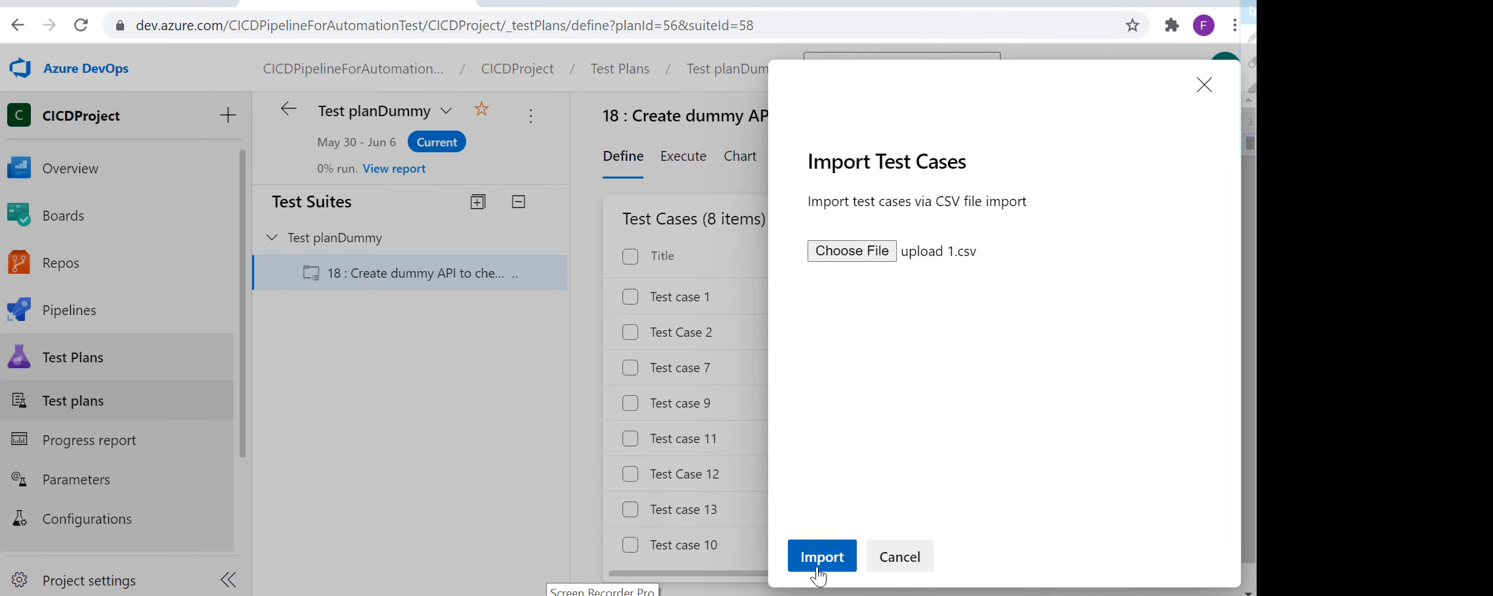
click(819, 557)
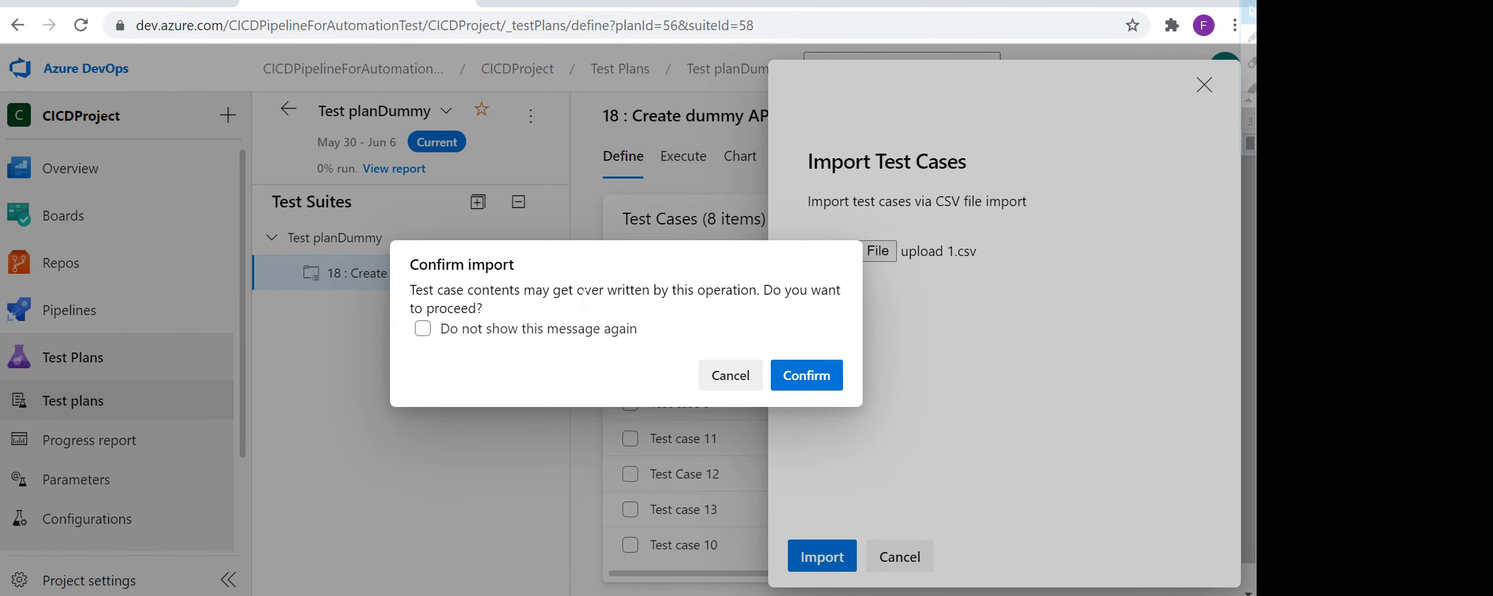
mouse_move(490, 324)
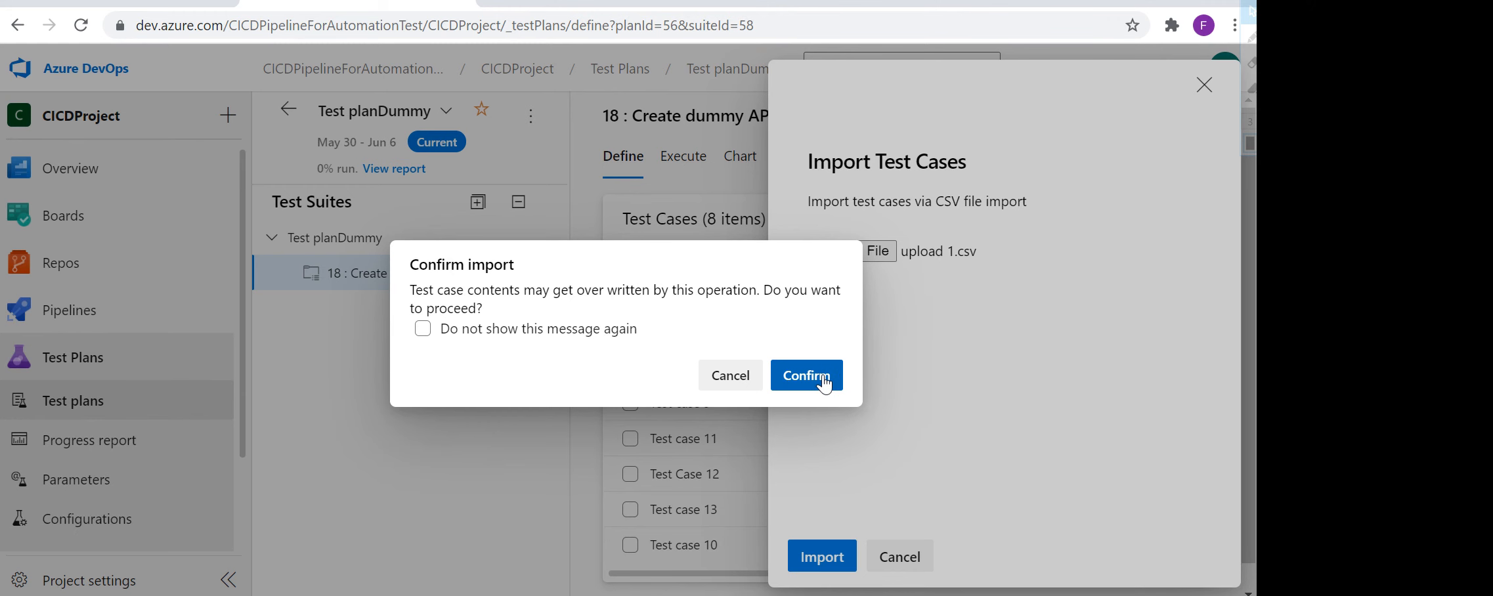
click(804, 374)
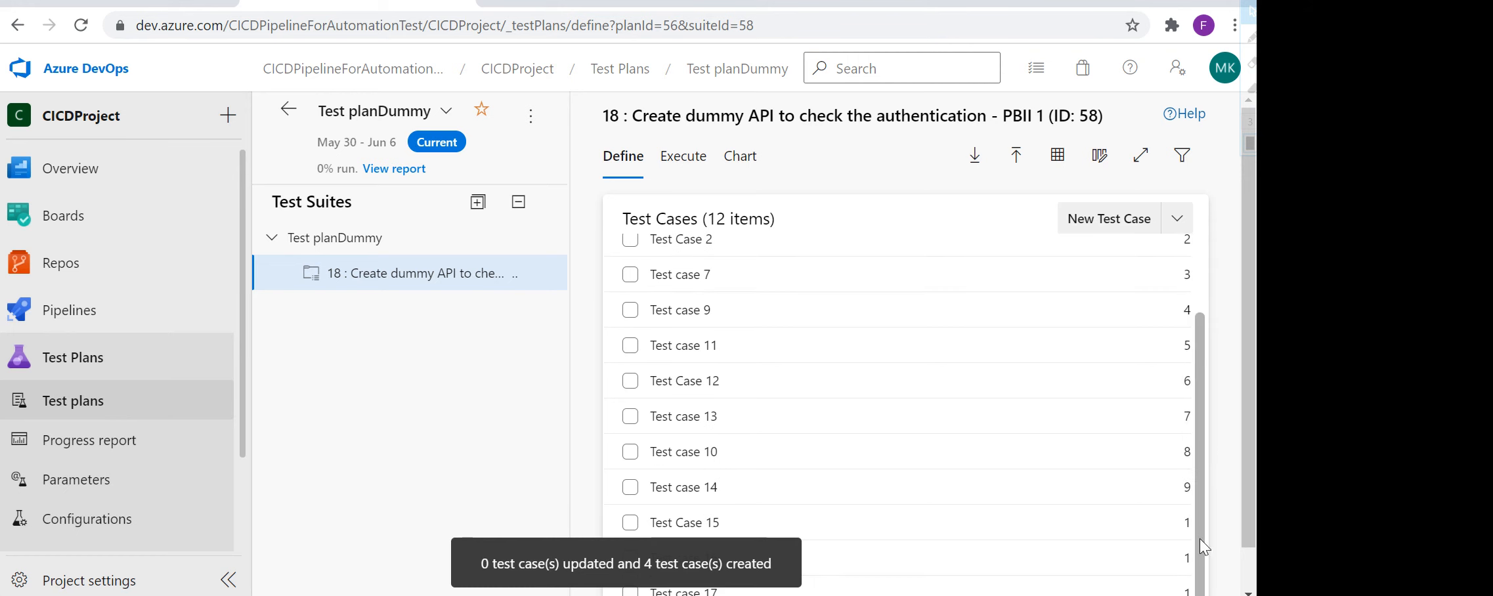
mouse_move(614, 562)
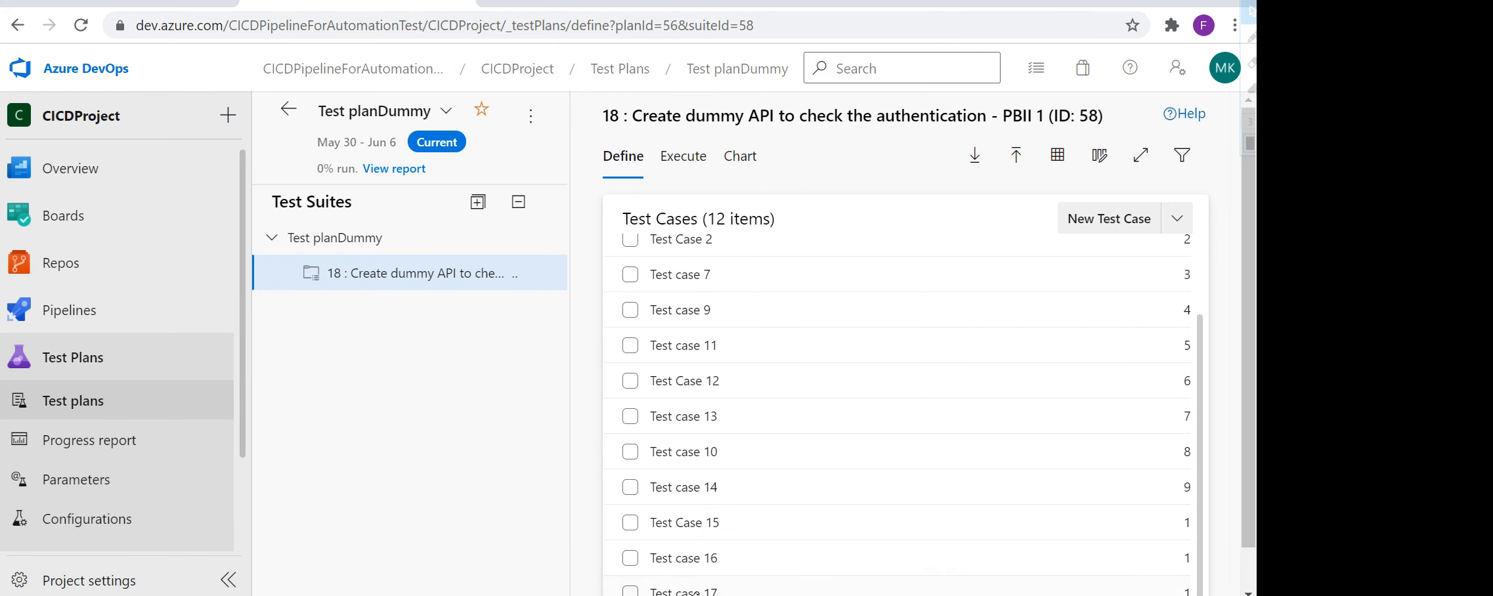
mouse_move(699, 515)
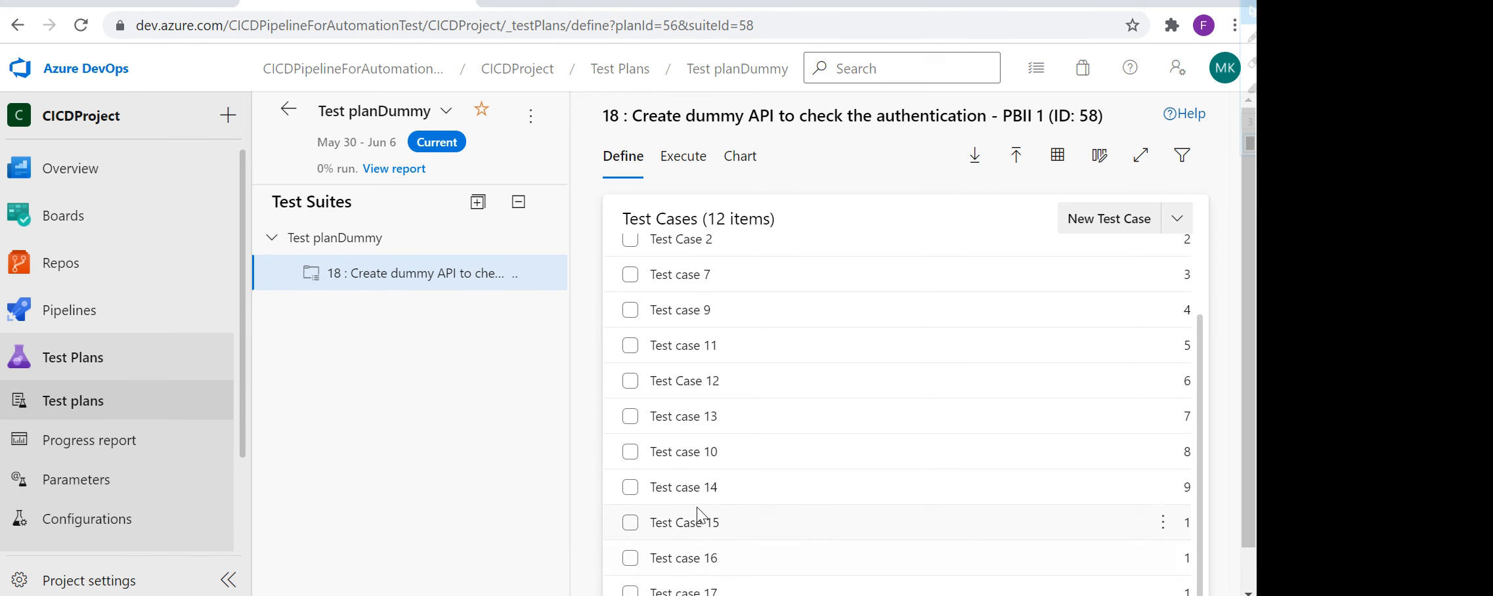
mouse_move(1120, 538)
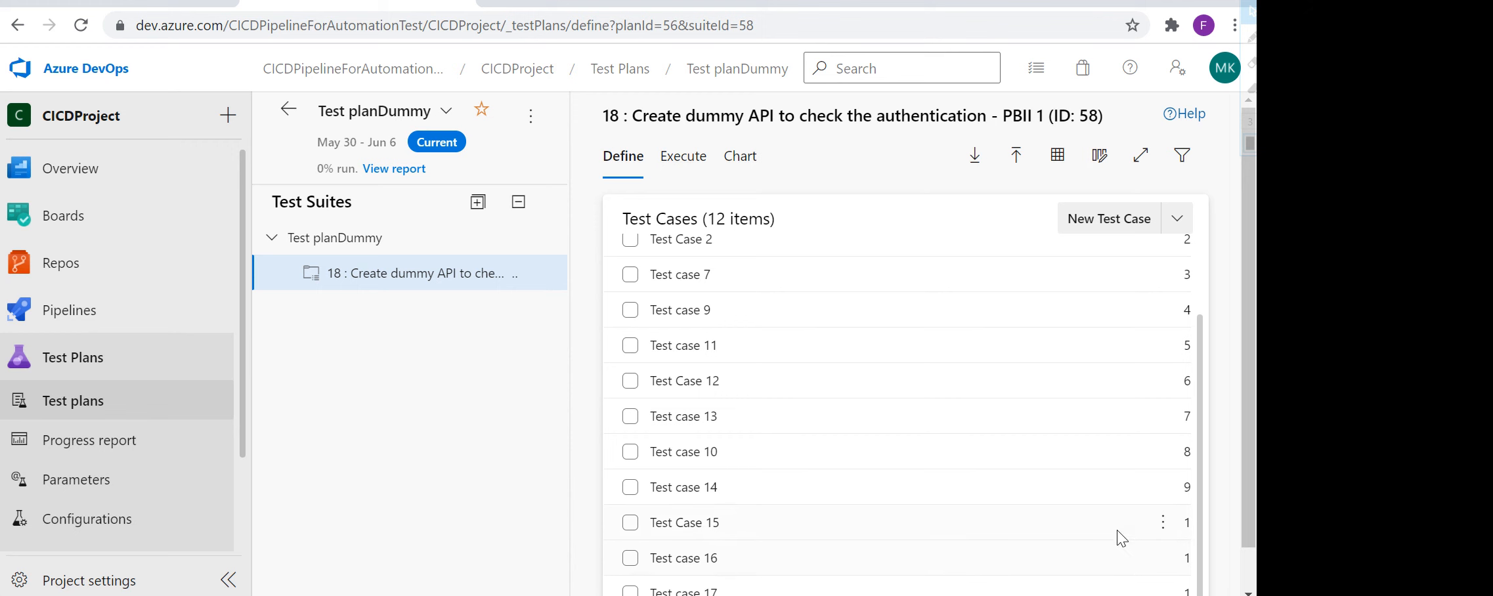
mouse_move(1148, 456)
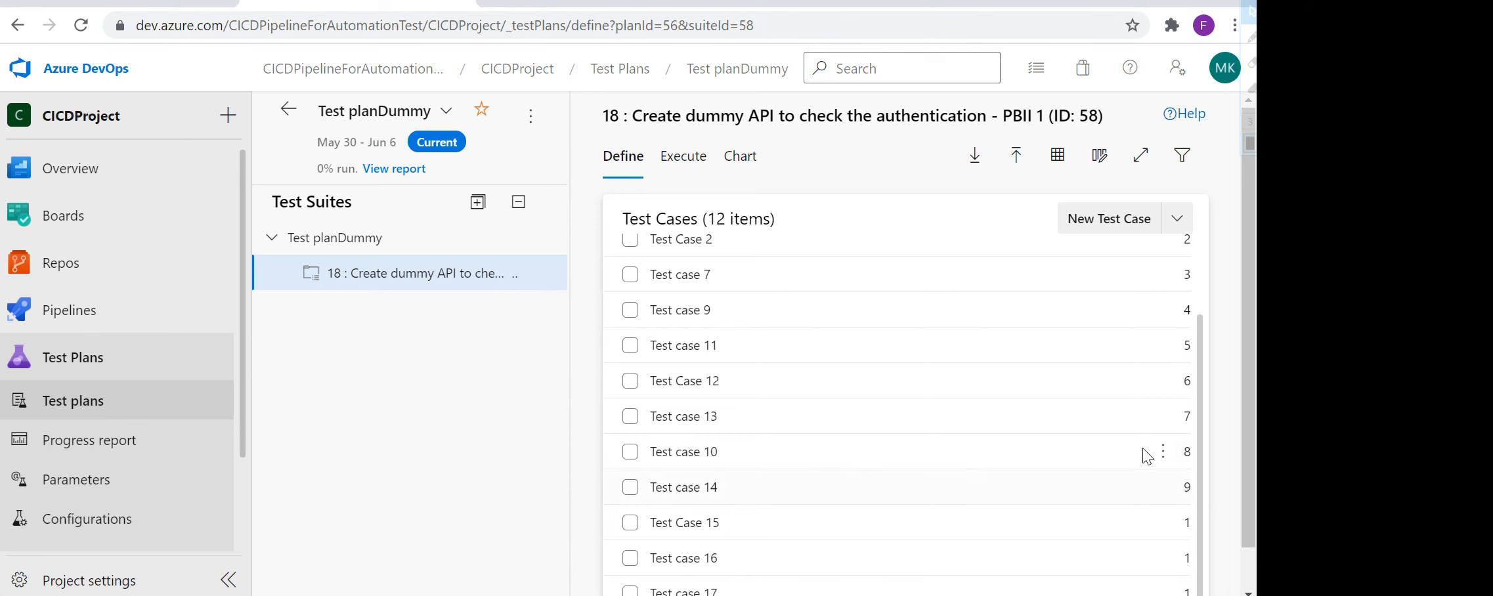
mouse_move(726, 558)
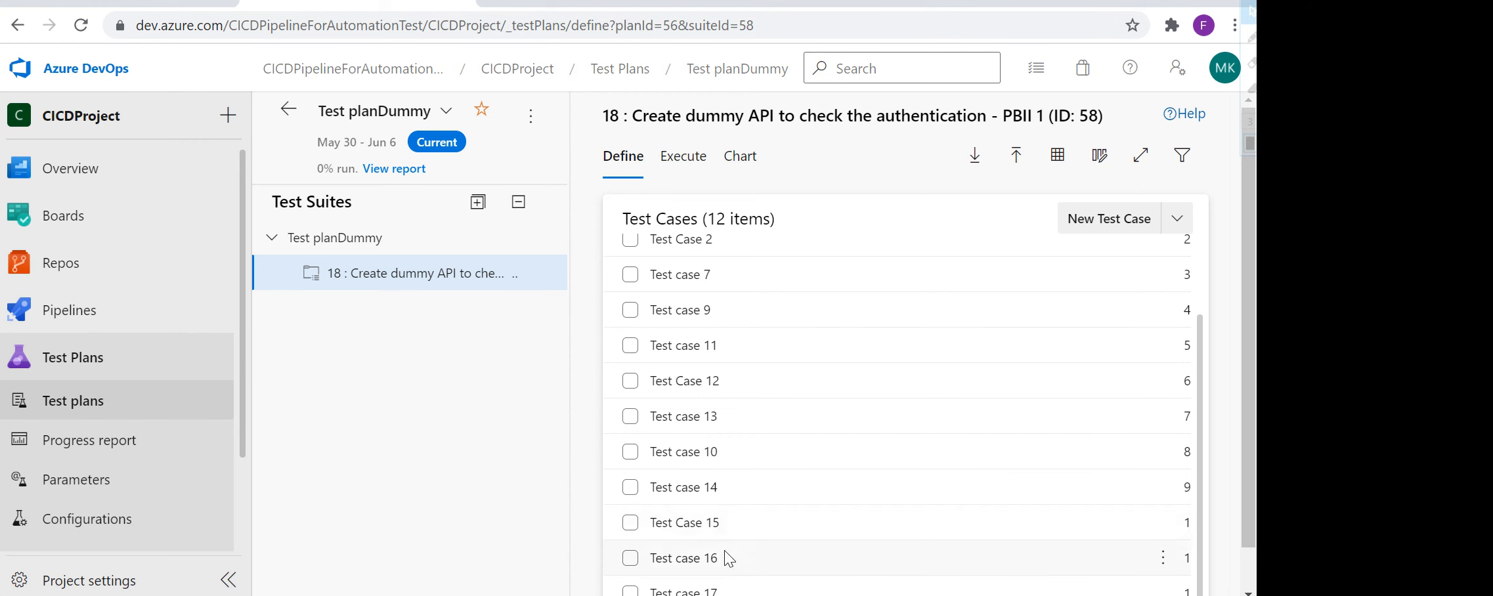
mouse_move(1014, 154)
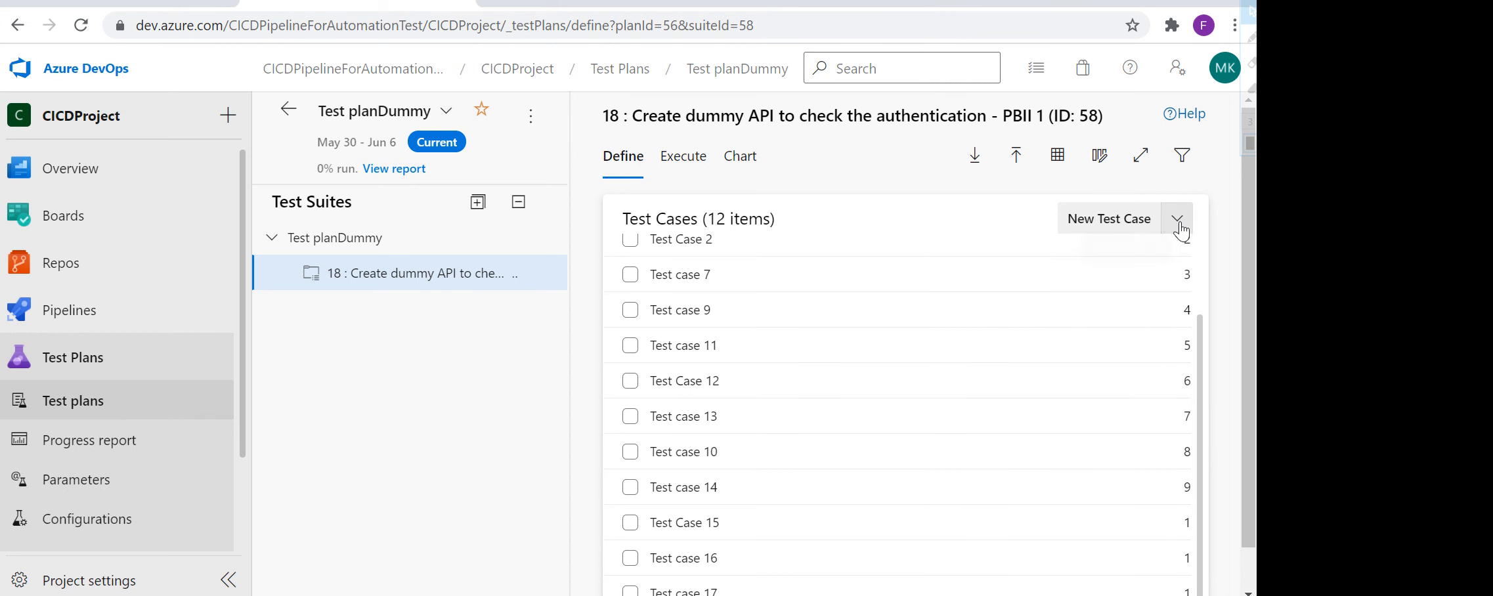
click(1178, 218)
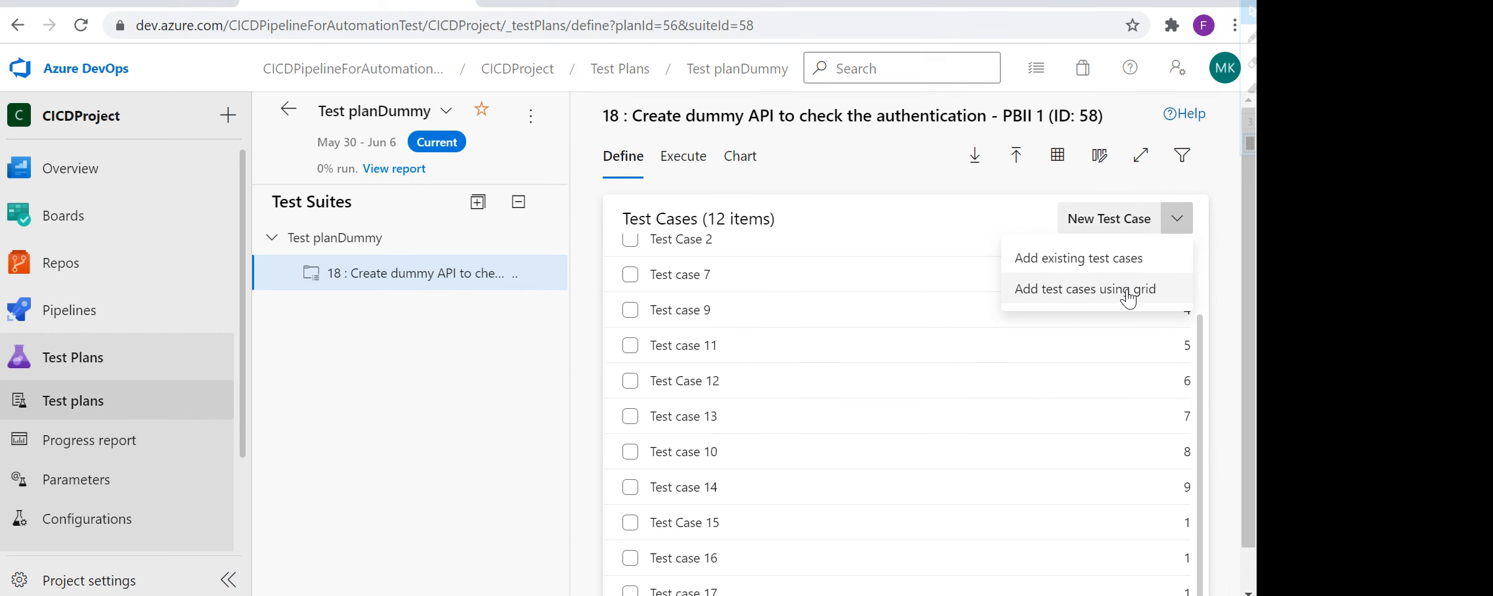
- Open the blank grid for adding multiple test cases to the authentication suite
click(1083, 289)
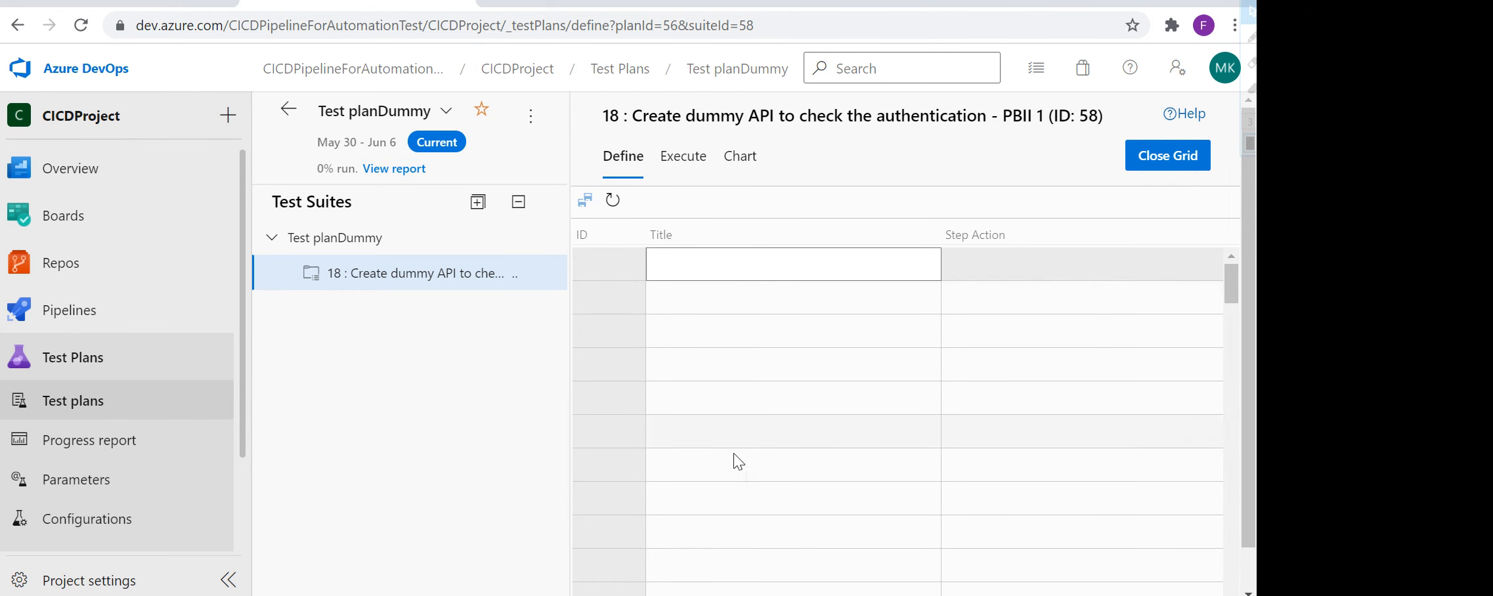
mouse_move(781, 394)
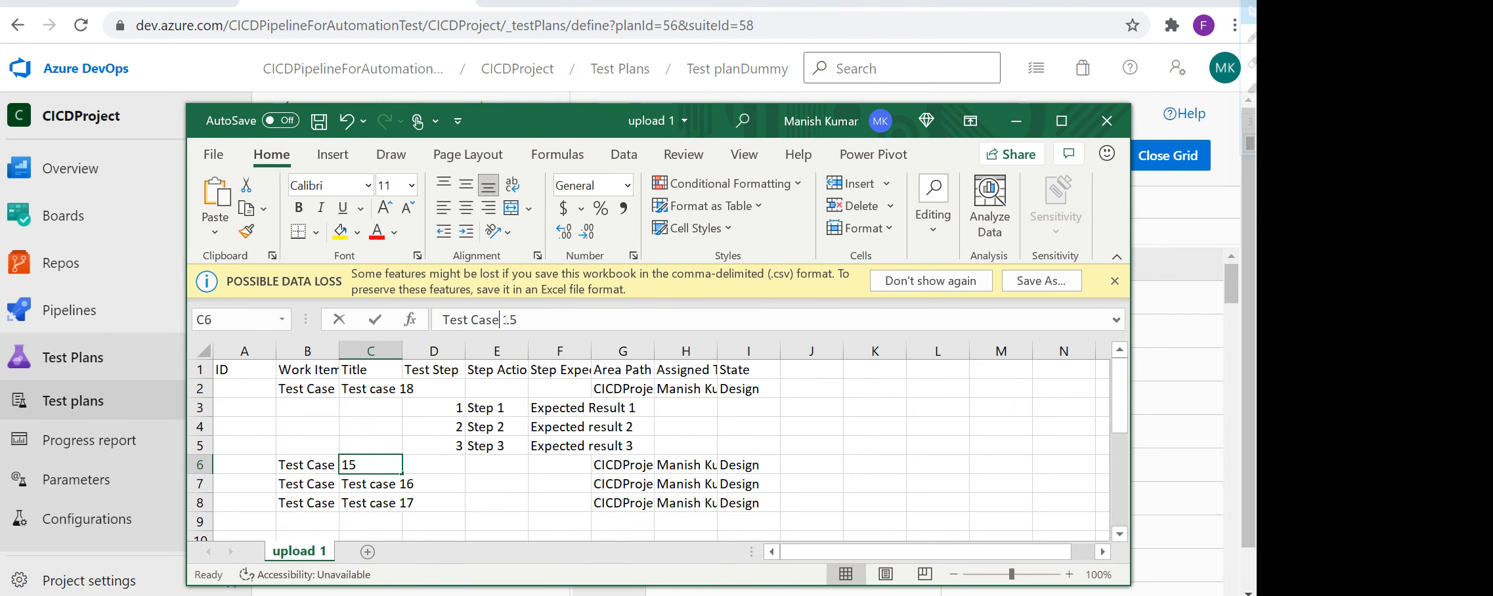
- Retitle the Excel rows as Test Case 19, Test case 20 and Test case 21
text(Test Case)
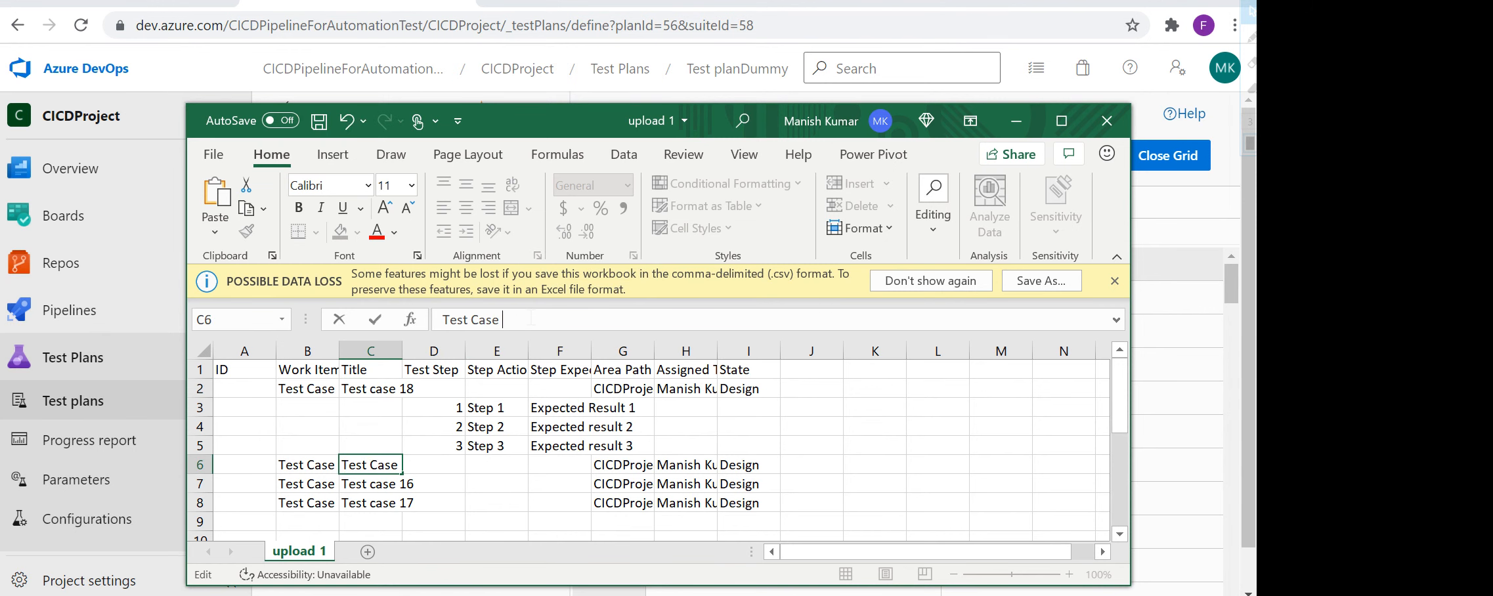
click(370, 483)
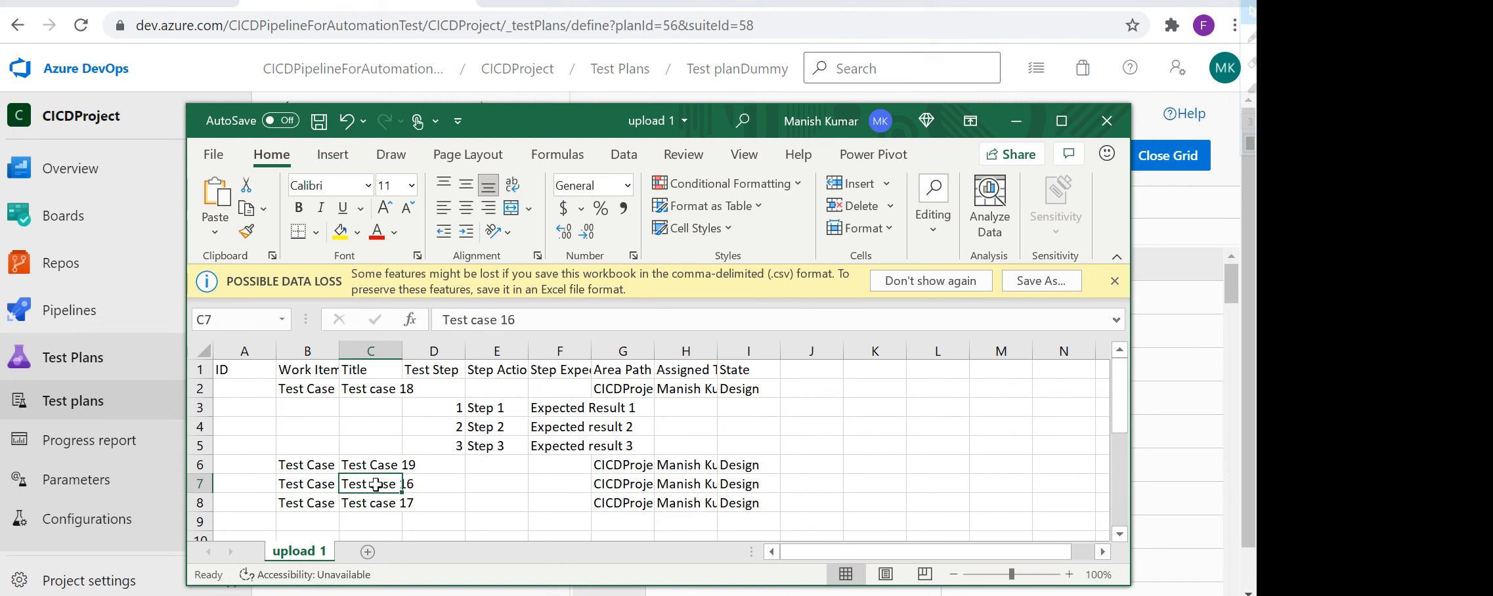
text(Test case 20)
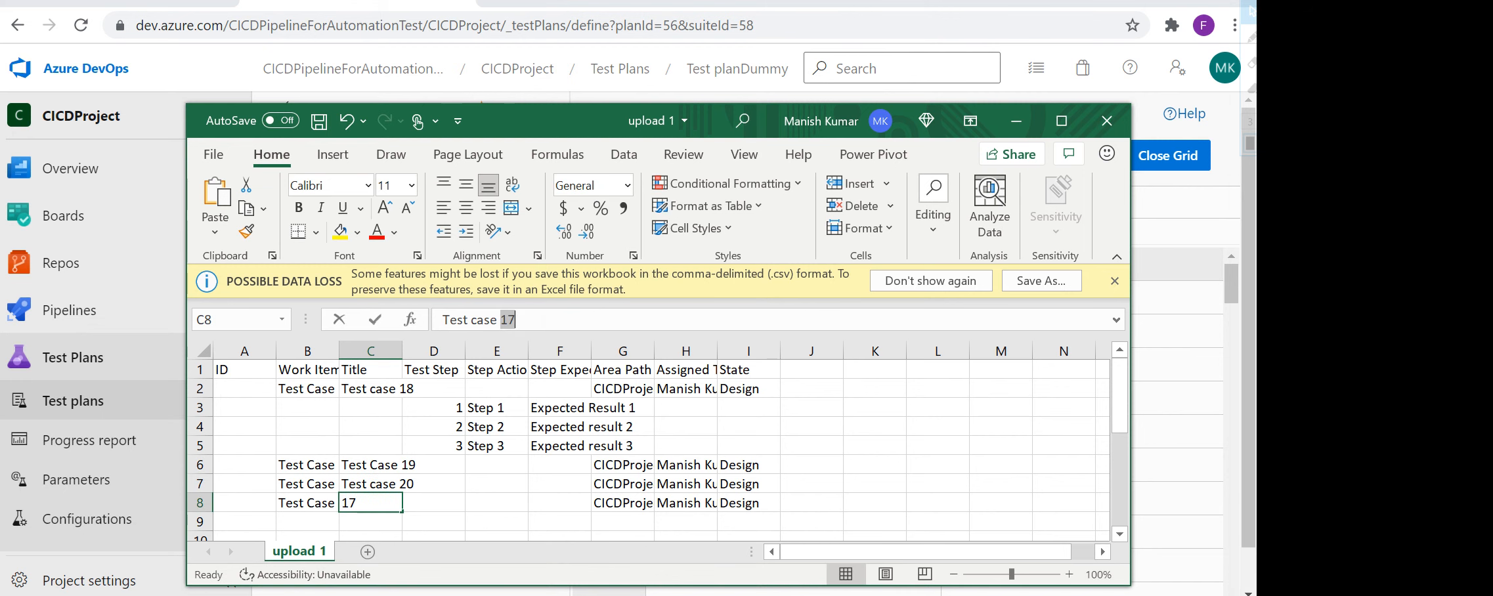
text(21)
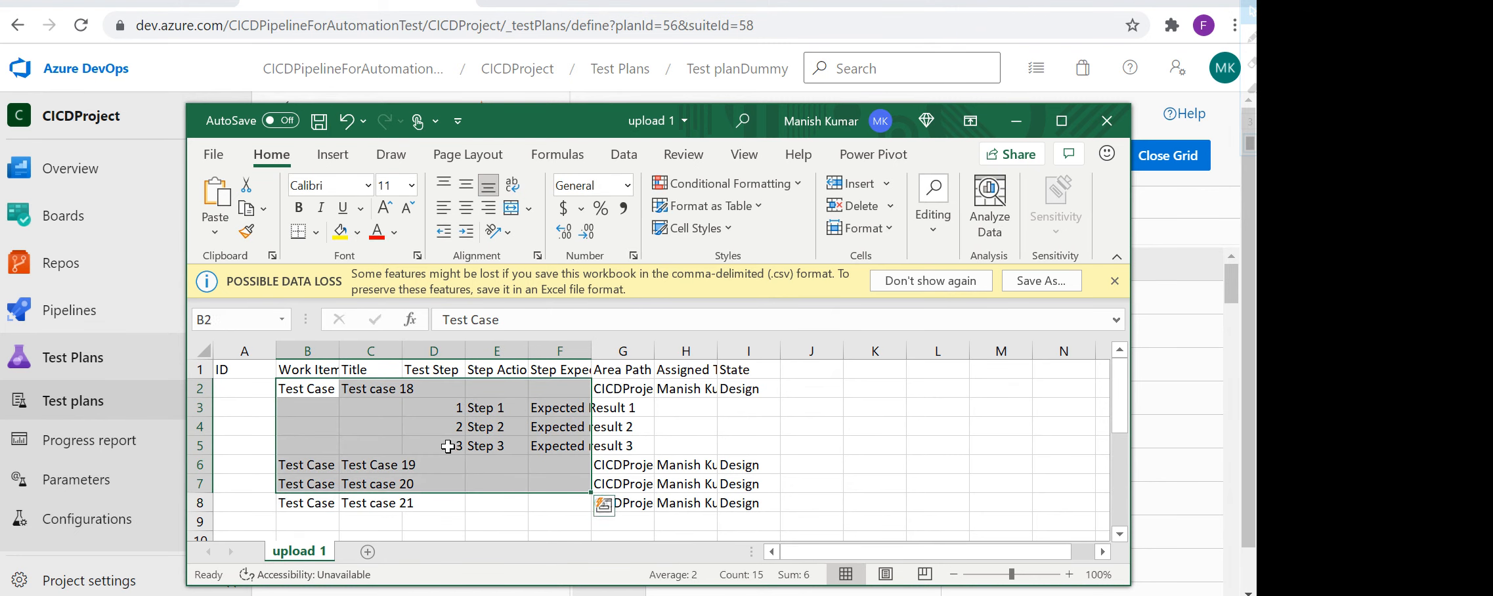
- Paste the copied Excel titles and steps into the grid's Title cell, raising a paste warning
click(1166, 155)
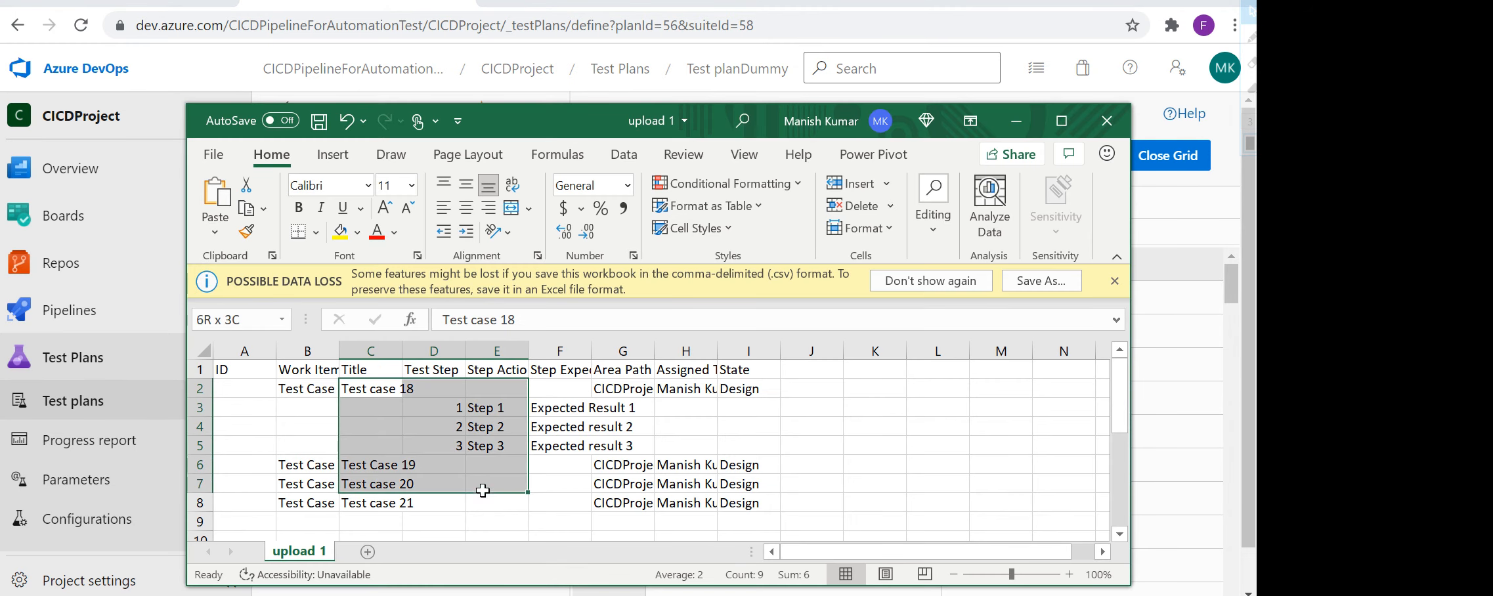
click(1168, 155)
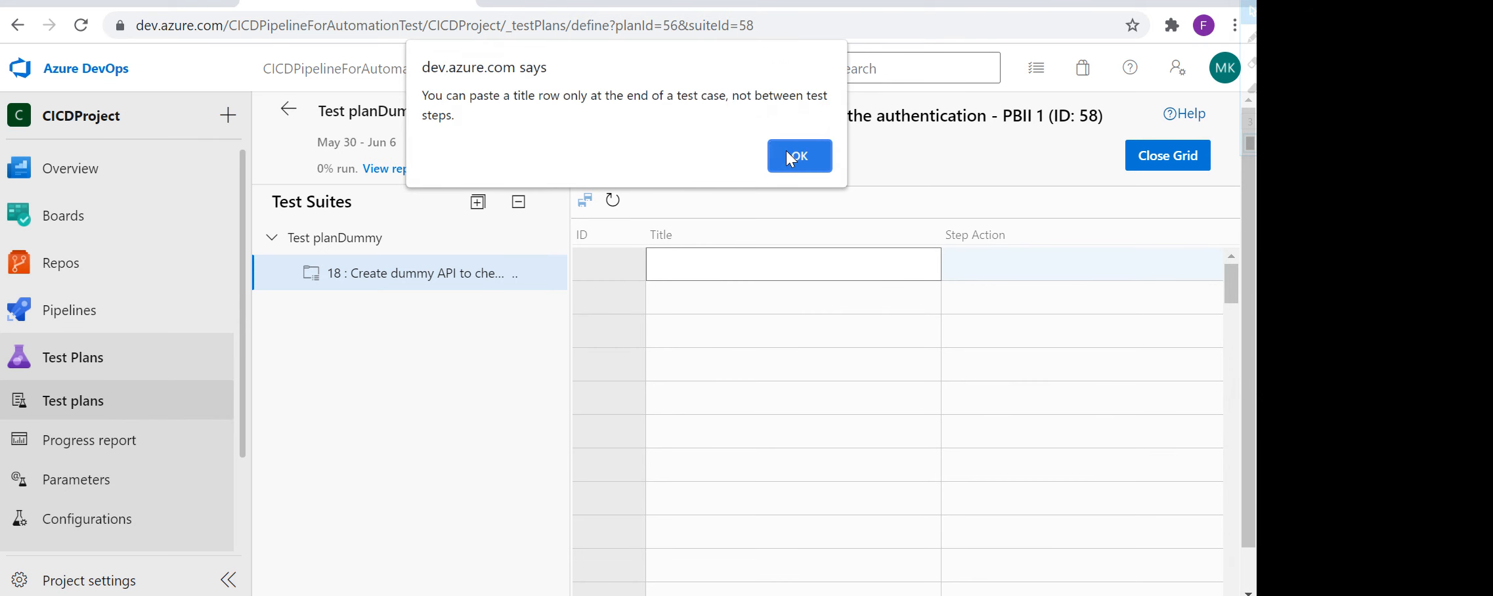
- Dismiss the paste warning, leaving test cases 18–21 and case 18's steps in the grid
click(798, 157)
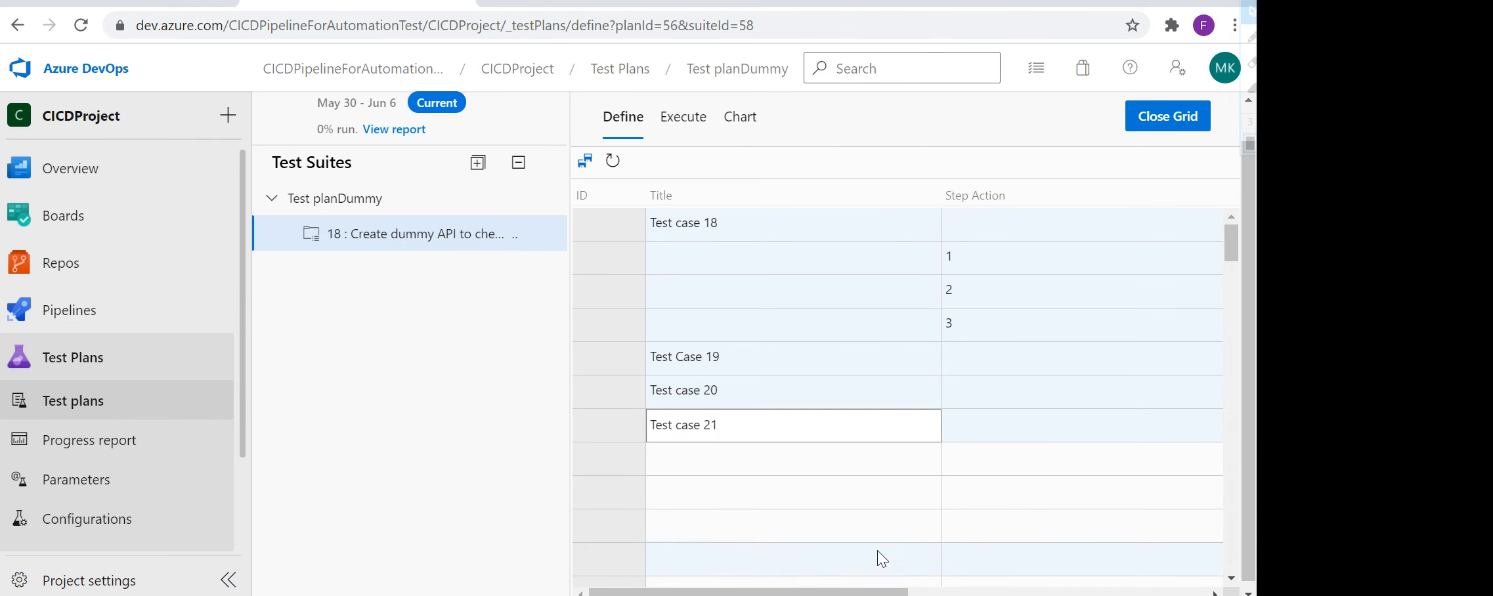
scroll(right, 3)
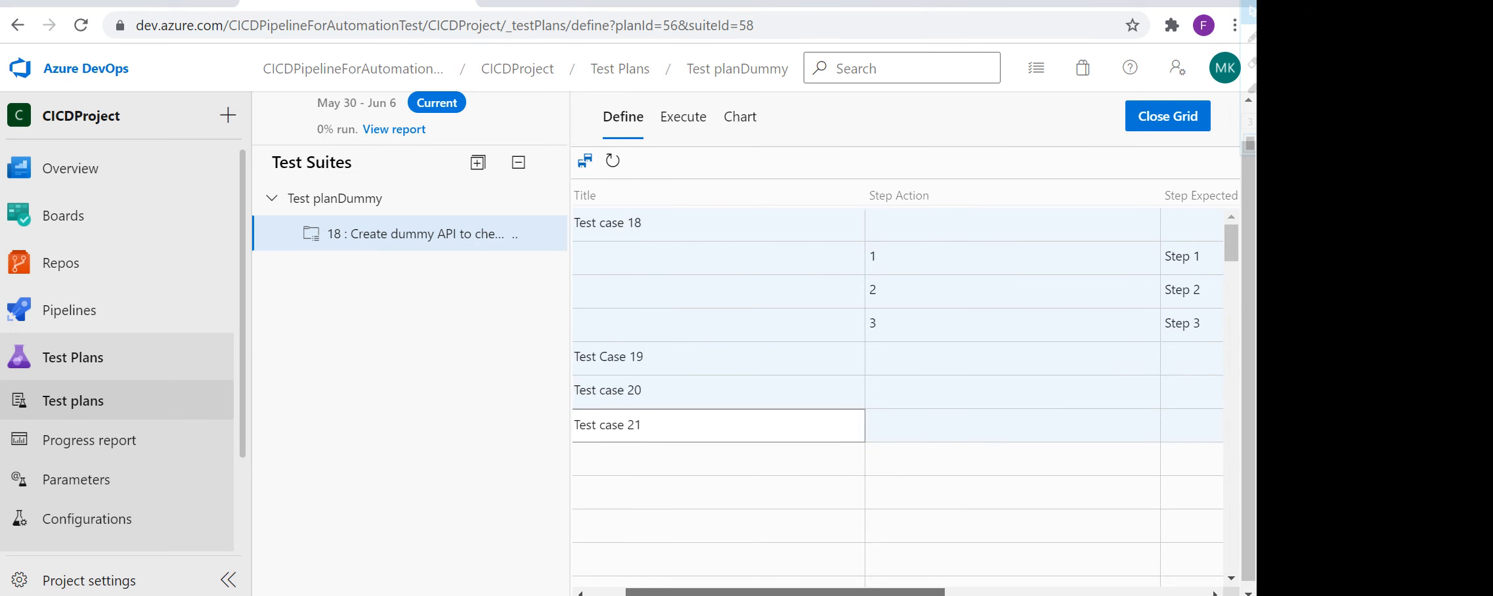
scroll(right, 3)
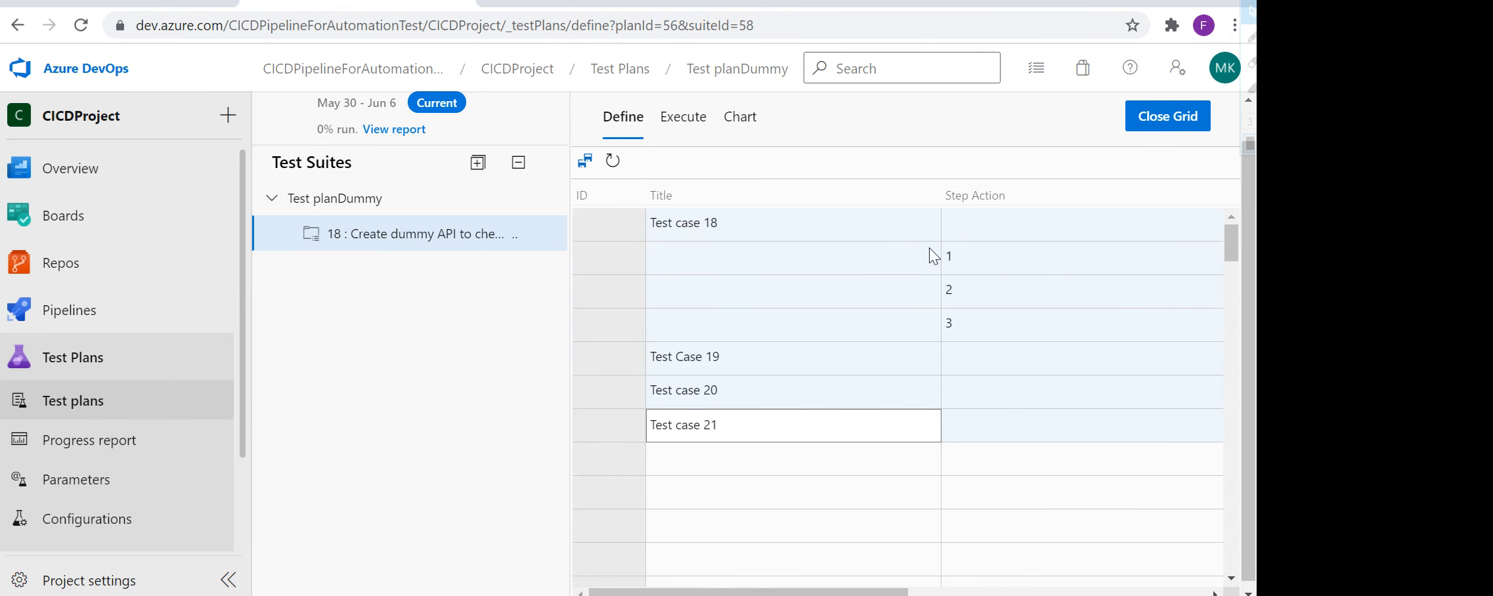
mouse_move(813, 276)
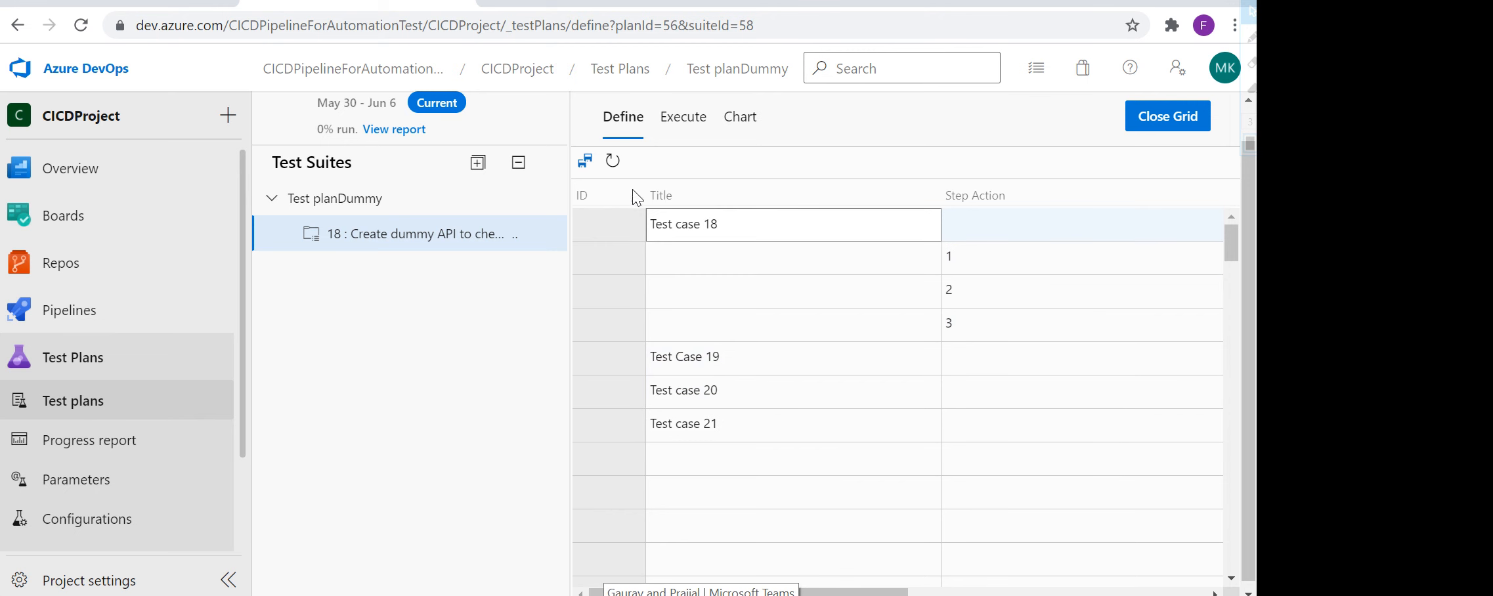
mouse_move(612, 160)
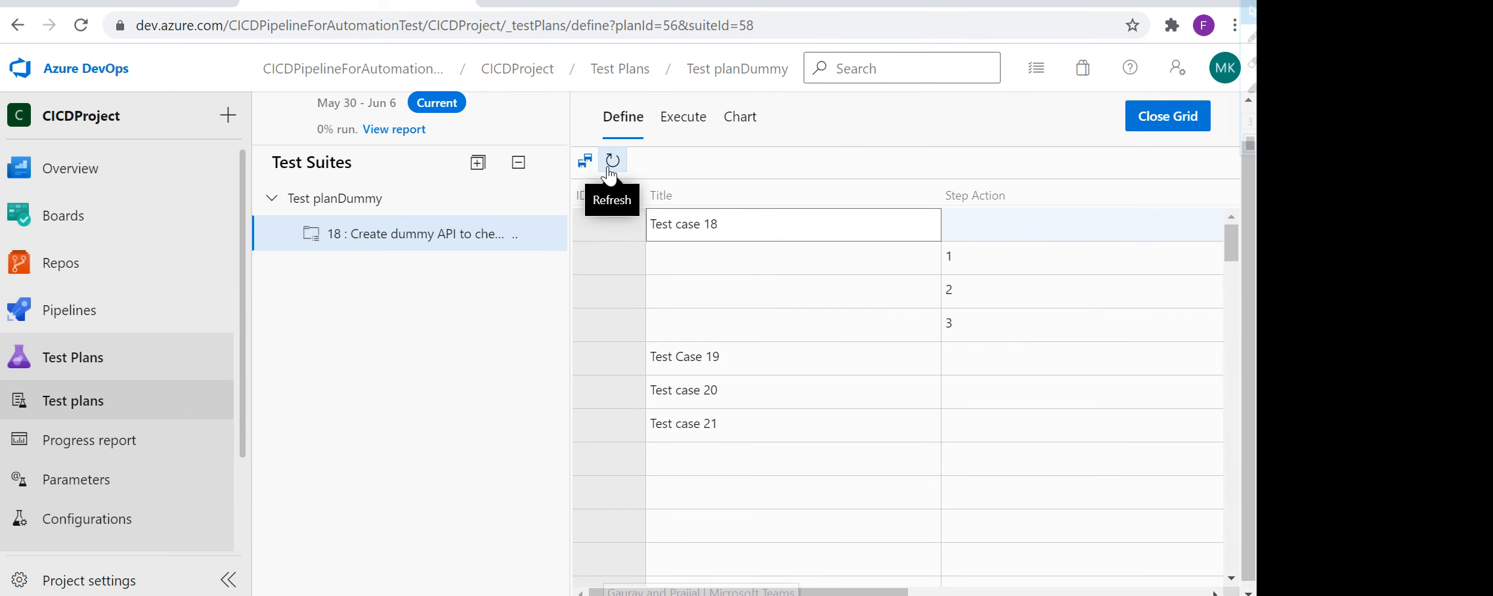
- Refresh the grid to discard the rows, then reselect titles and step actions for cases 18–21 in Excel
click(612, 160)
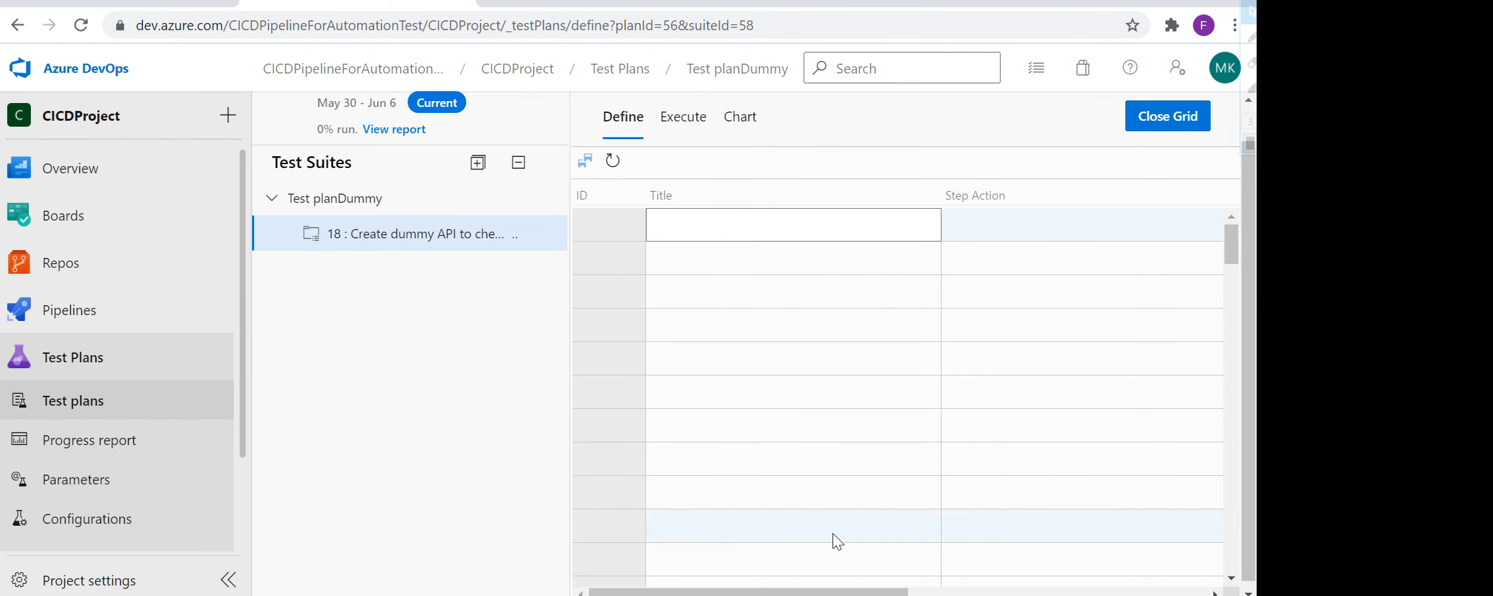
scroll(right, 3)
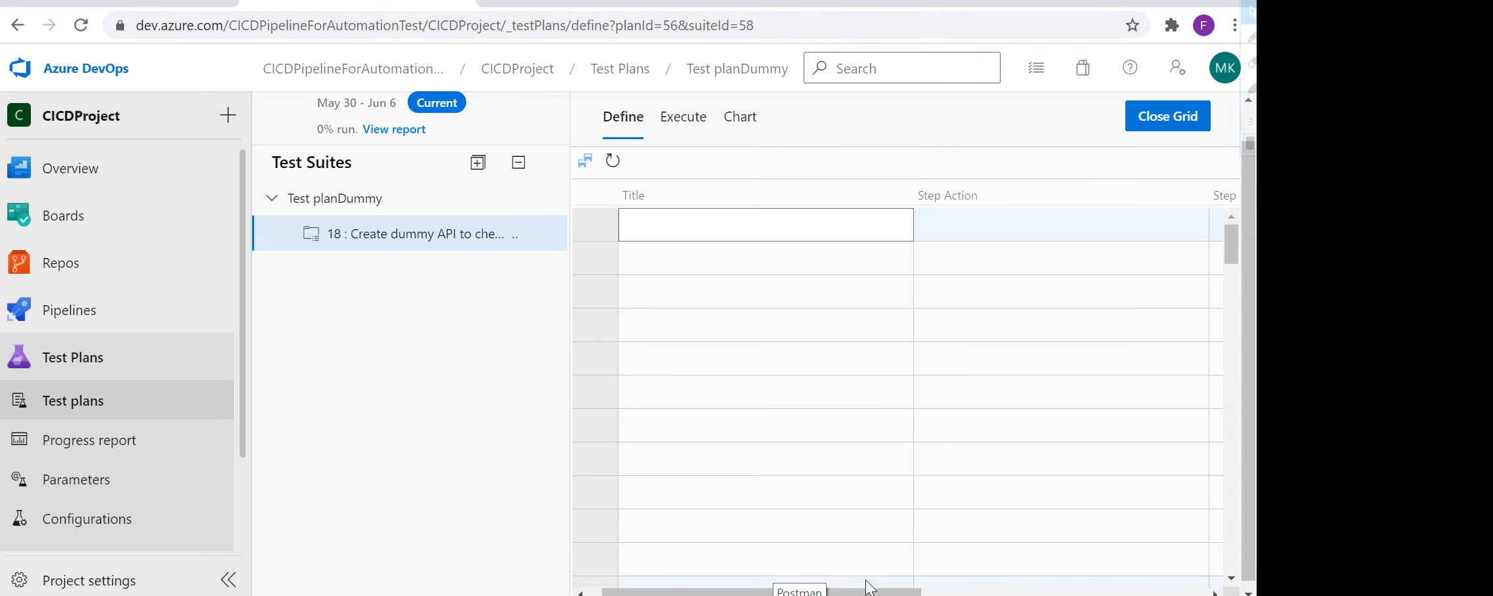
scroll(right, 3)
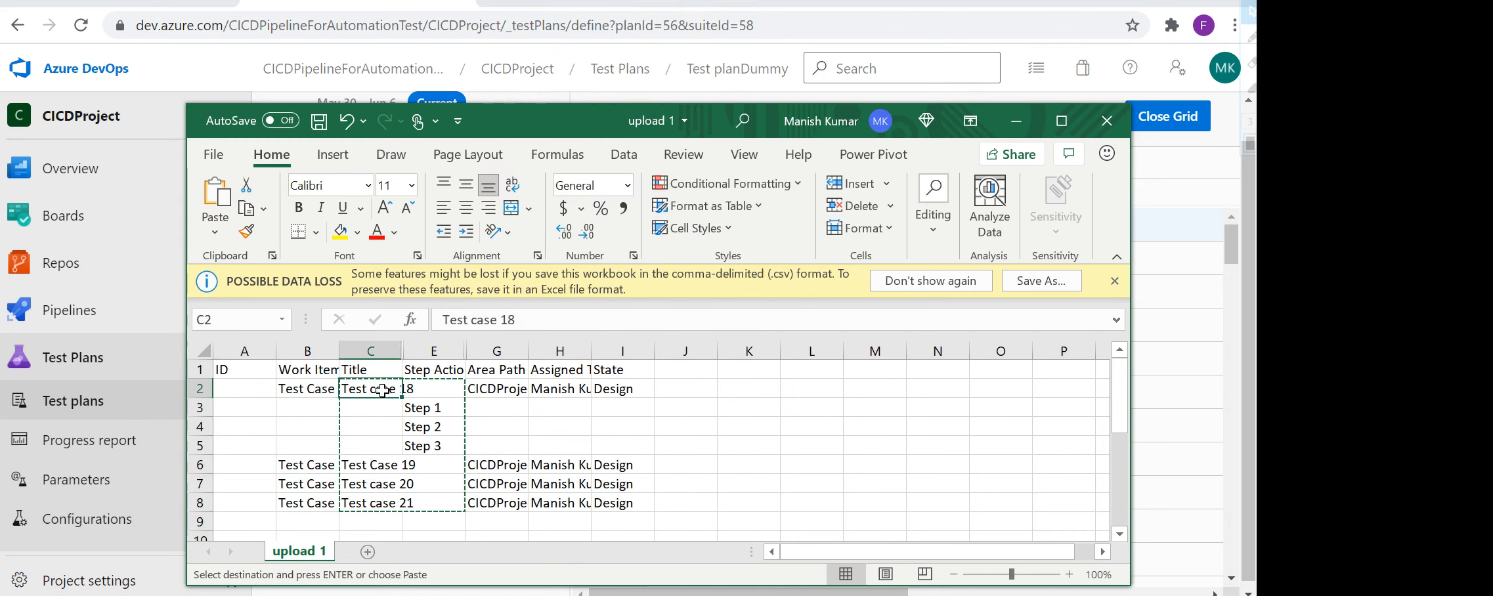
drag(370, 388, 622, 503)
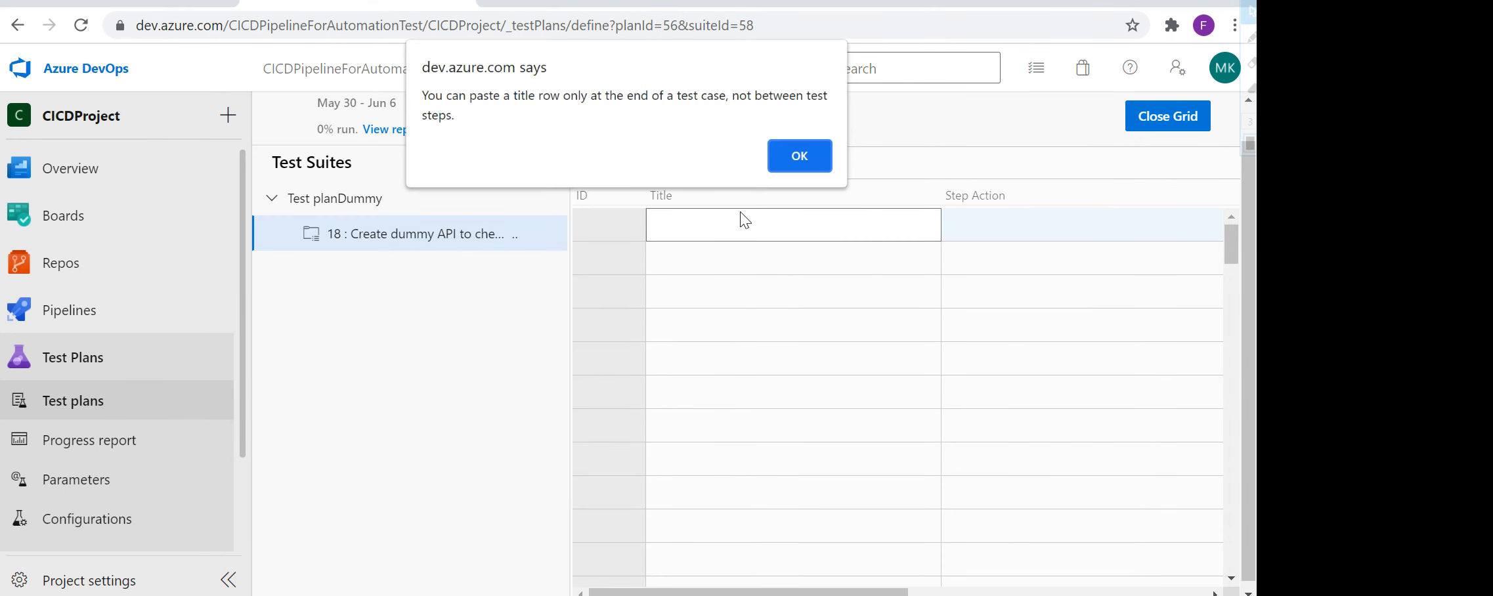
- Dismiss the warning so the grid holds cases 18–21 with Step 1–3 under case 18
click(798, 154)
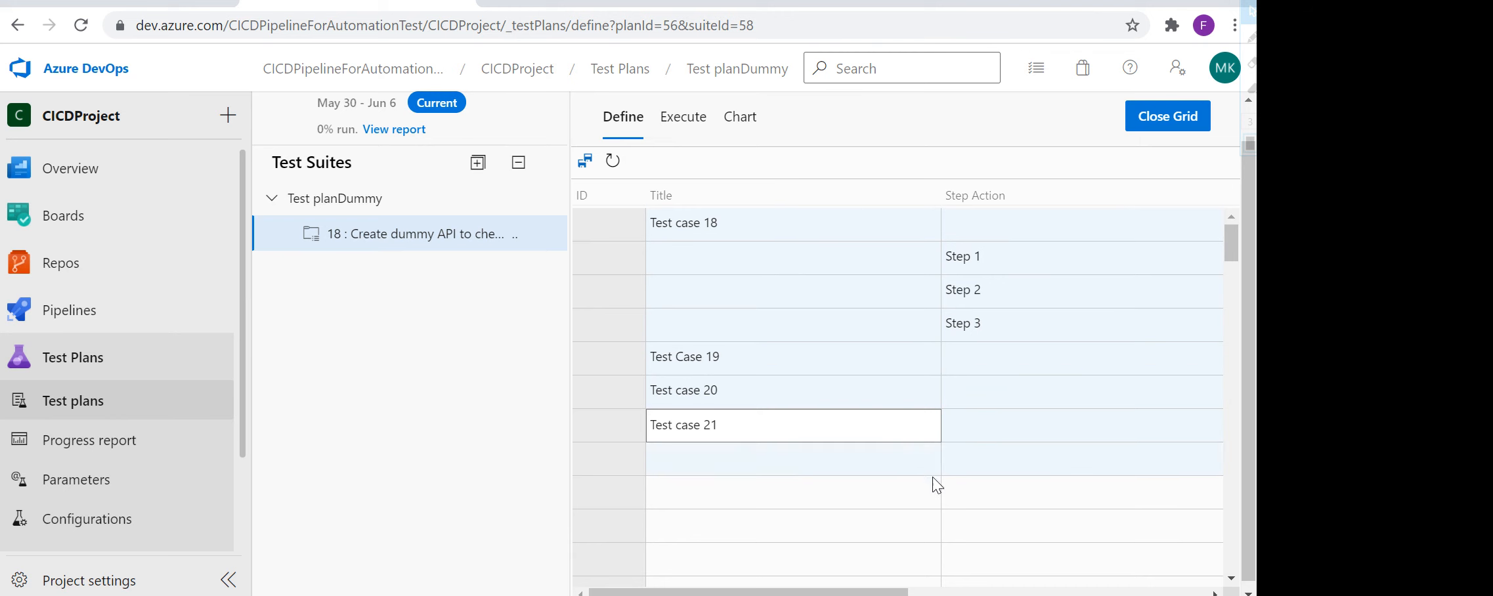
scroll(right, 3)
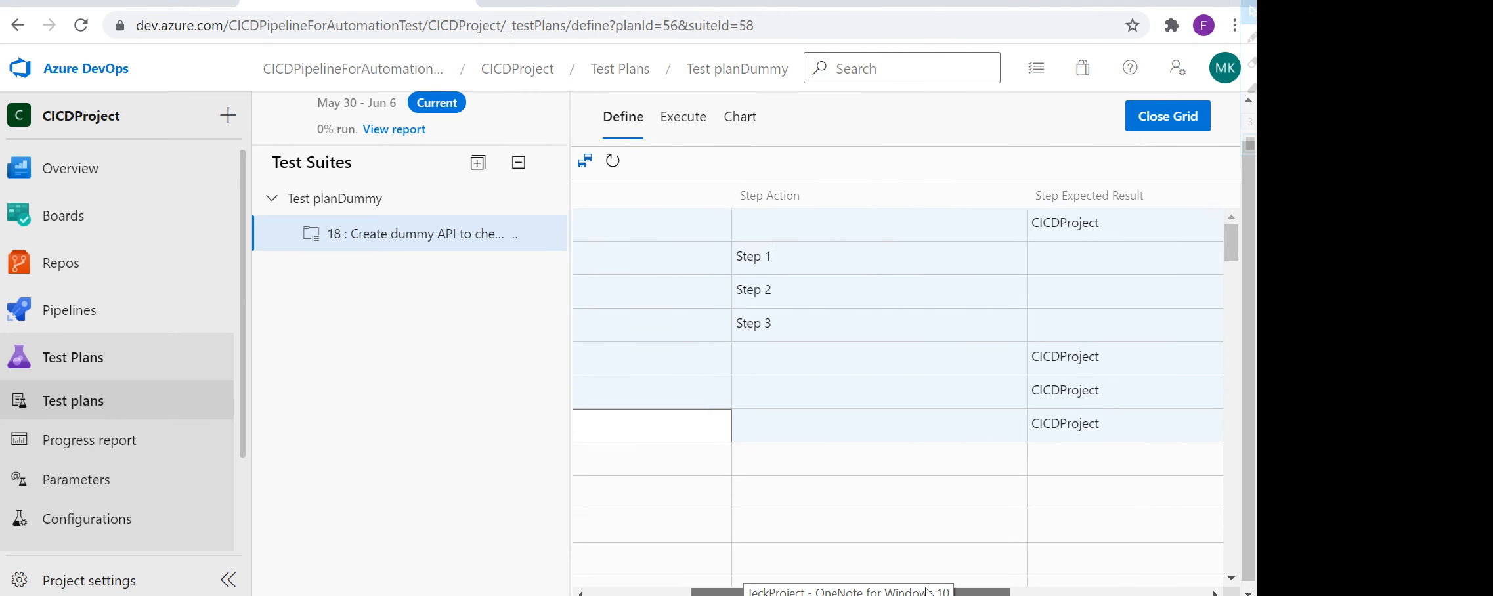
scroll(right, 3)
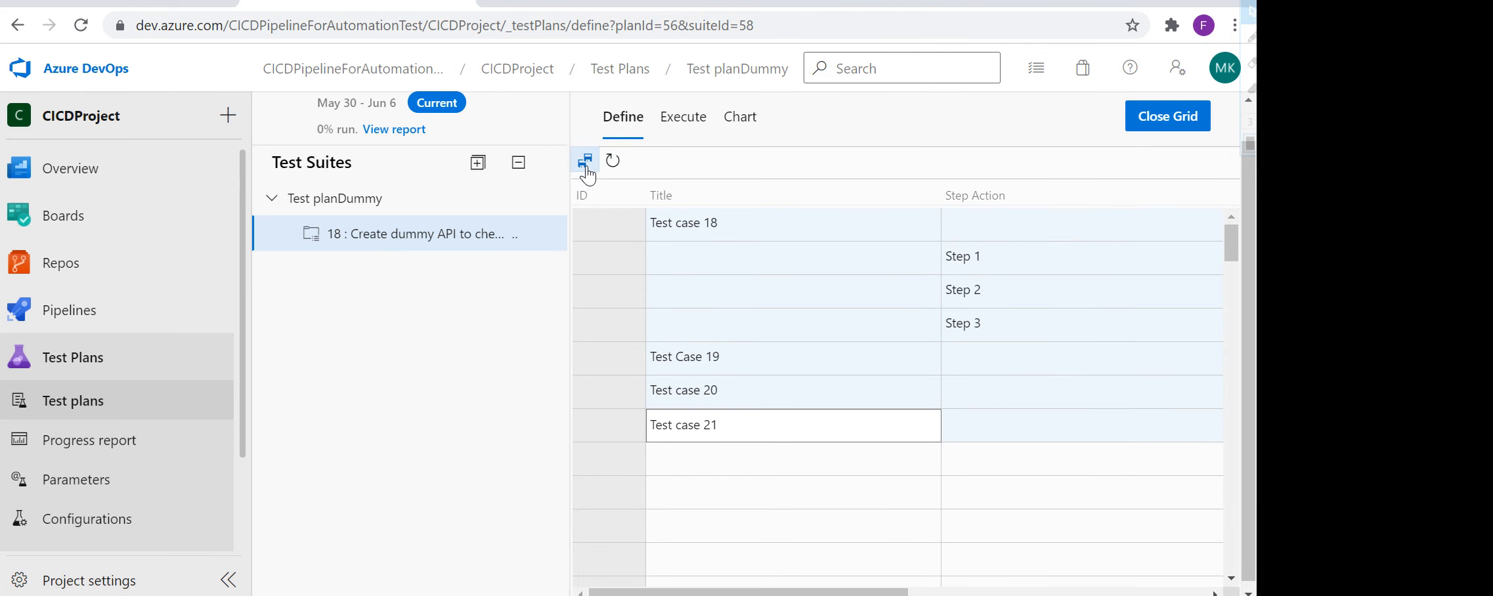
- Save all grid test cases so cases 18–21 receive IDs 67–70
click(584, 160)
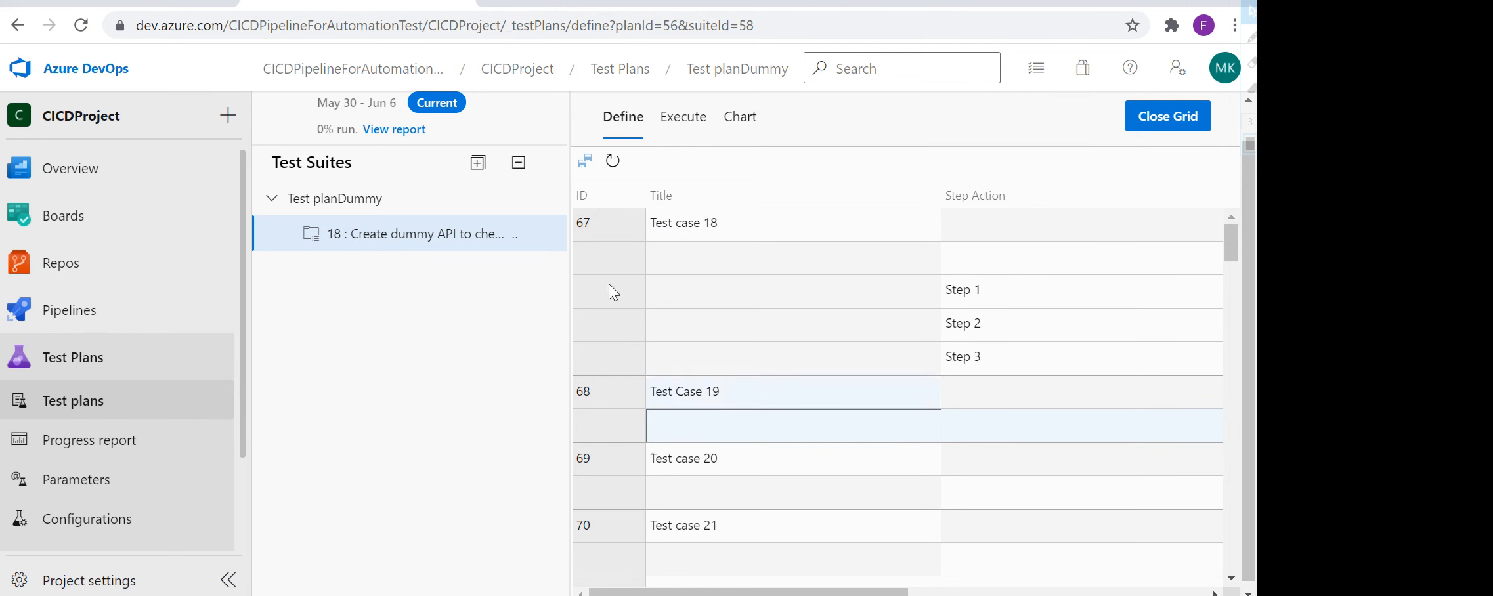
mouse_move(632, 144)
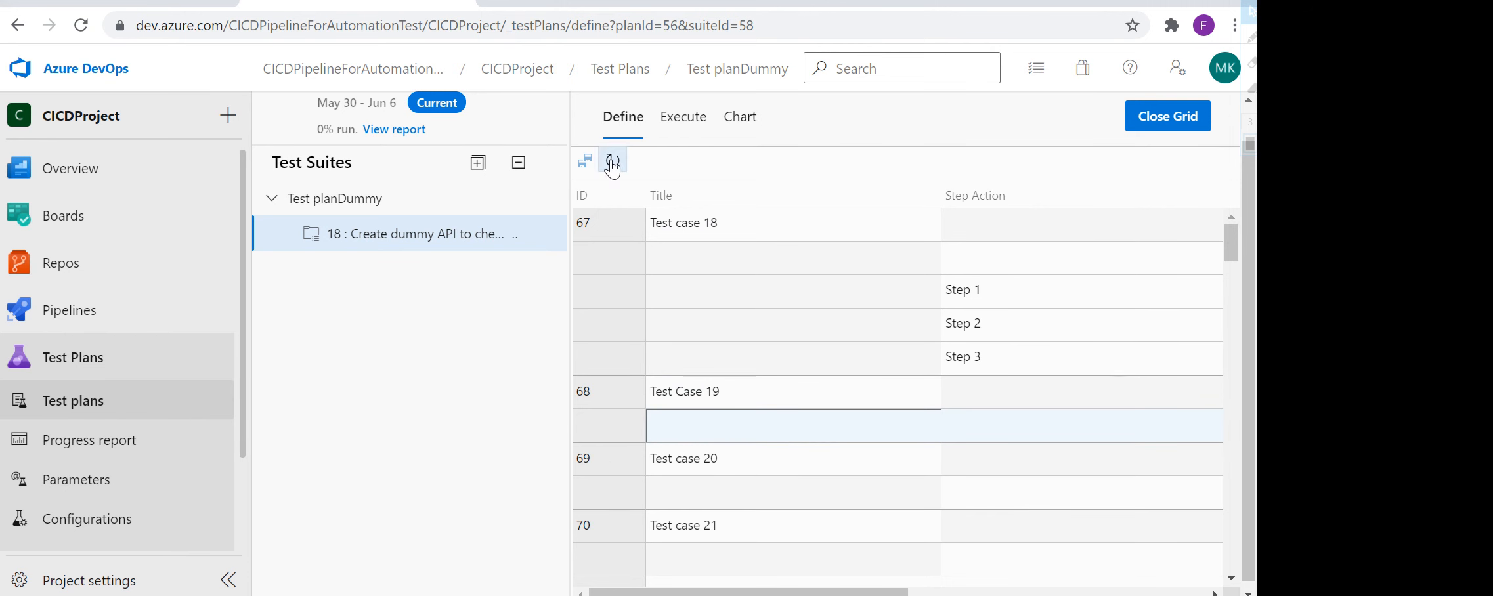
mouse_move(612, 161)
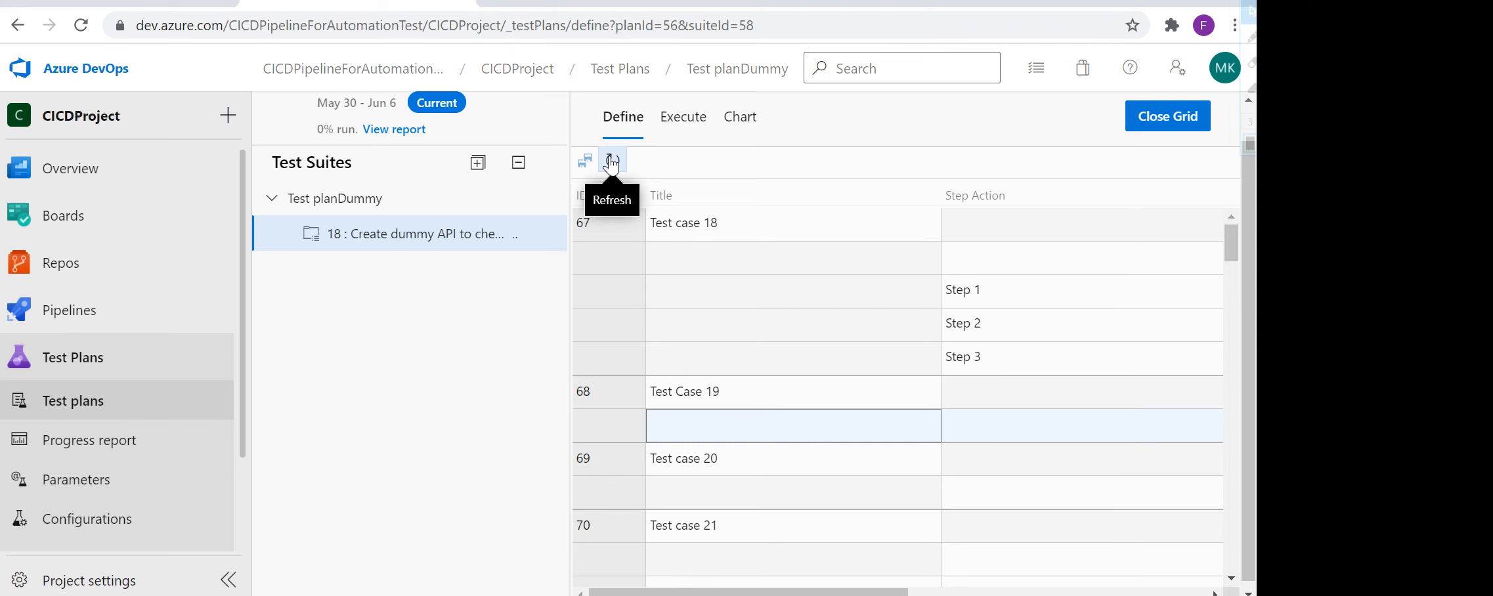
mouse_move(218, 477)
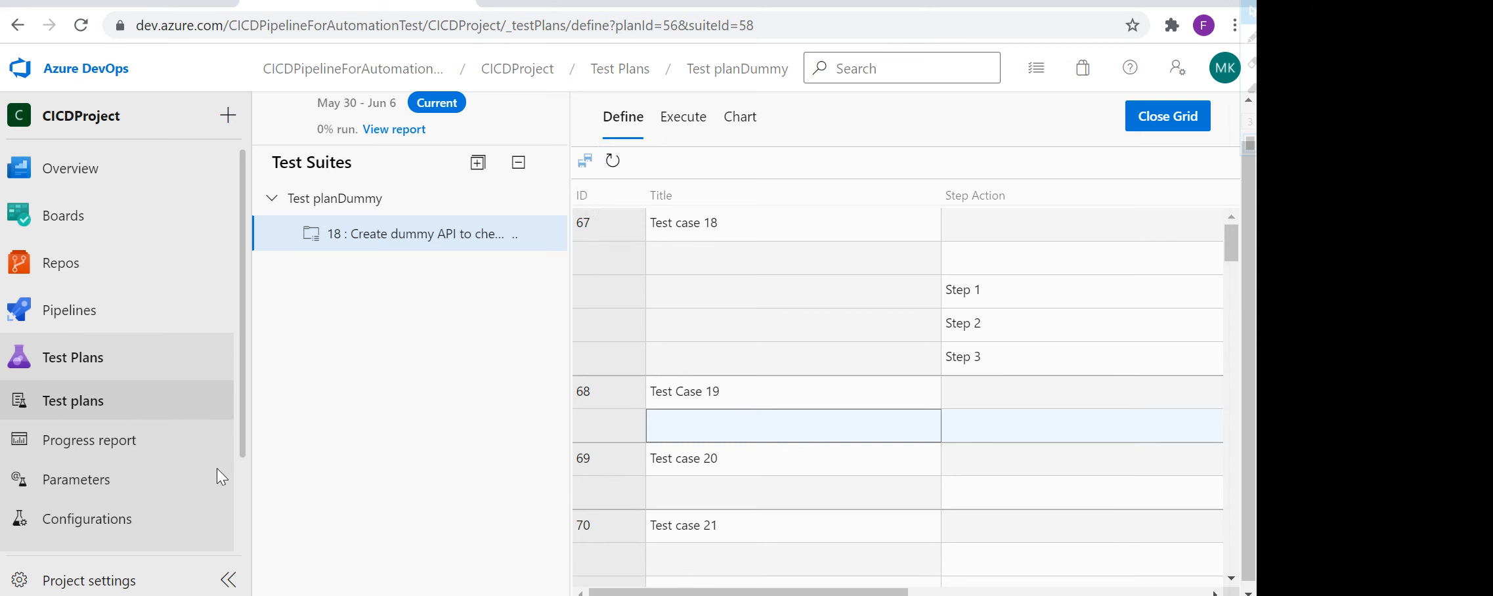